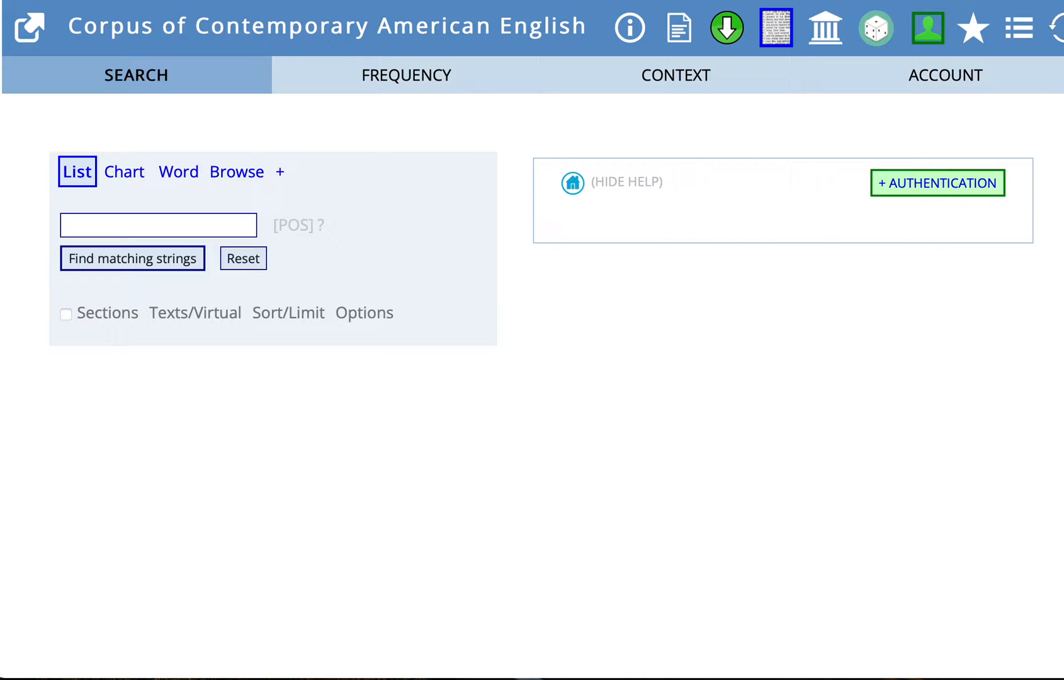
mouse_move(928, 48)
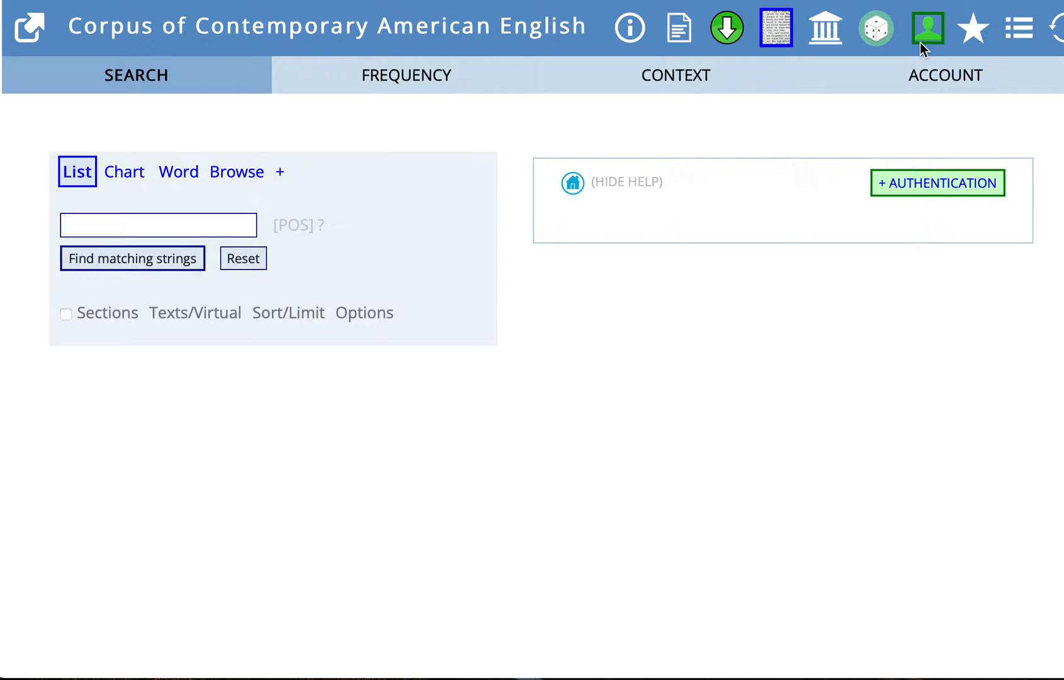
mouse_move(311, 464)
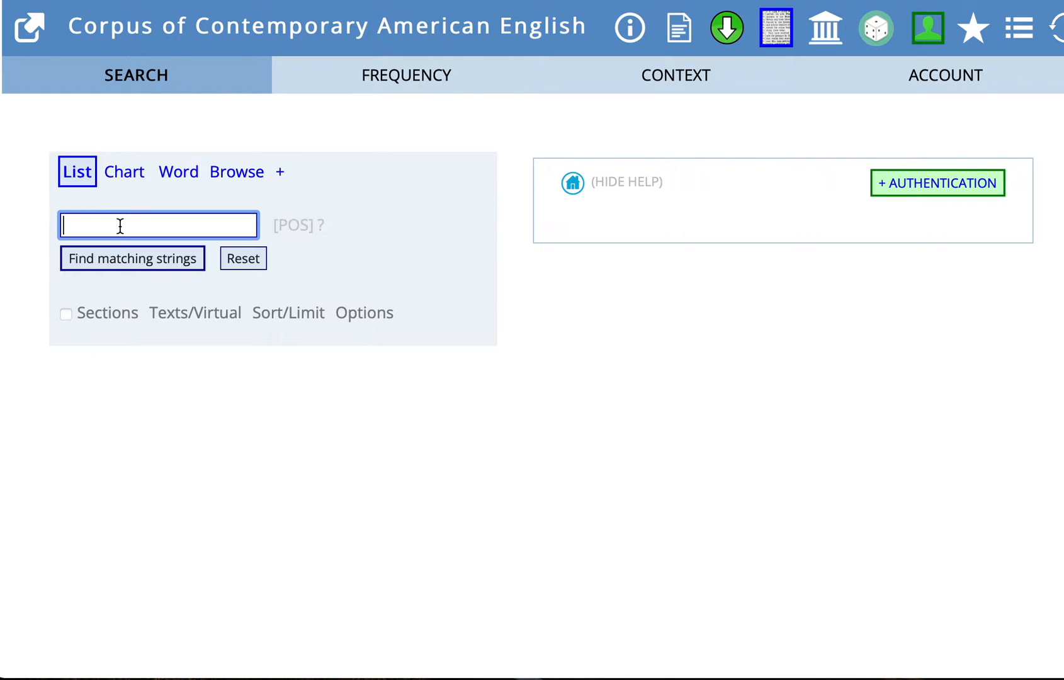
Step: Enter the phrase 'in a matter of' in the List search box
text(in a)
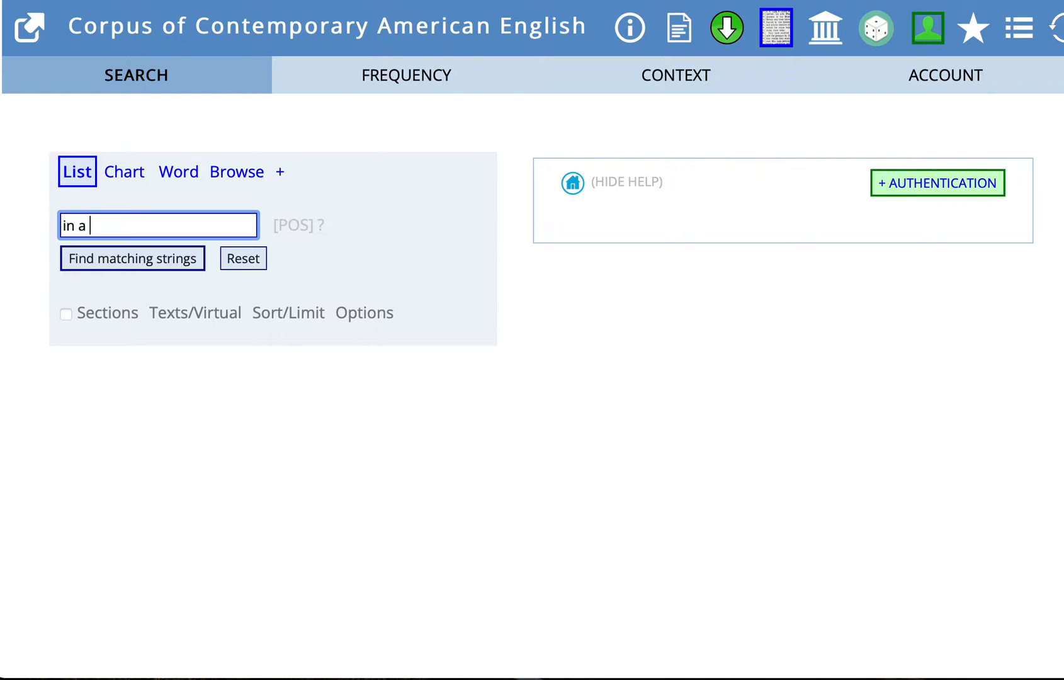
text(matter of)
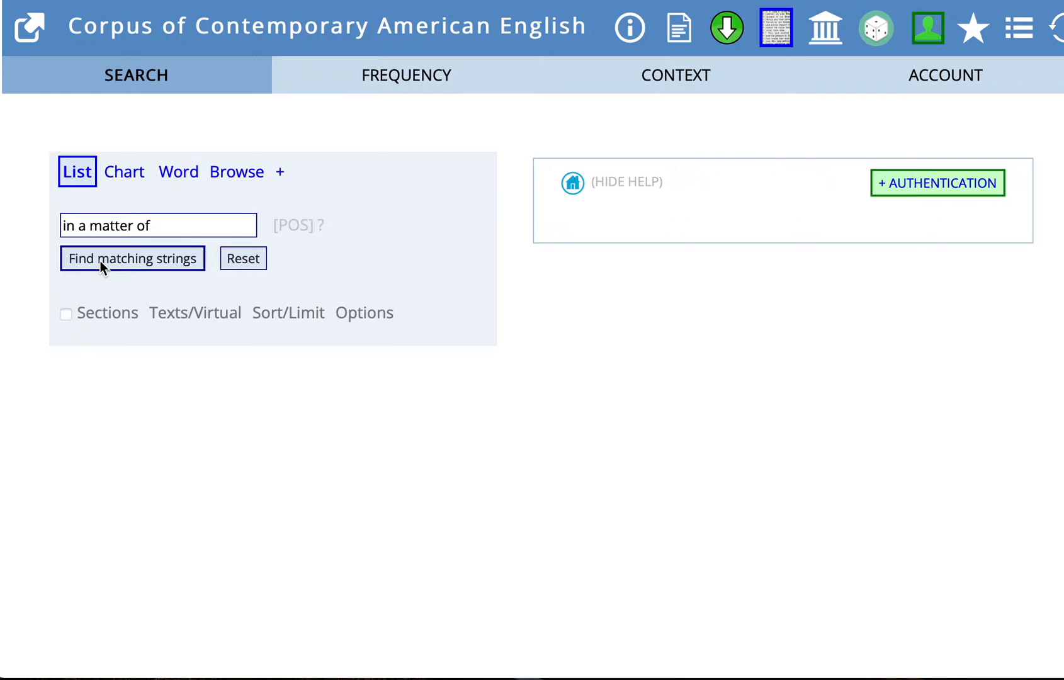
Step: Run the search to get the corpus-wide frequency of 'in a matter of' (2,780 hits)
click(132, 258)
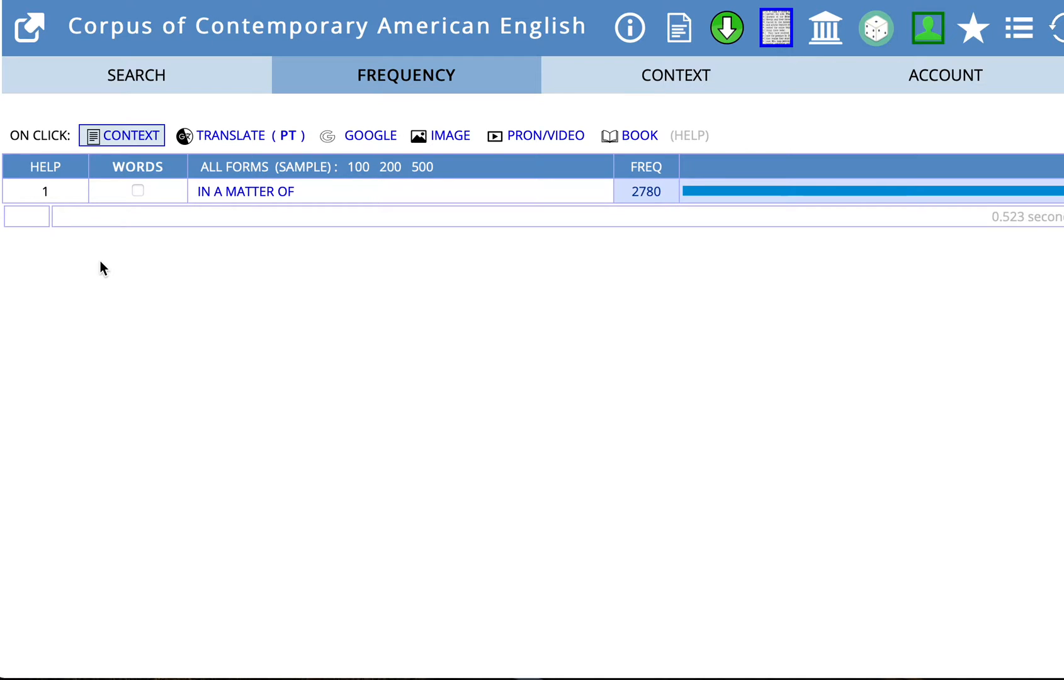
mouse_move(124, 53)
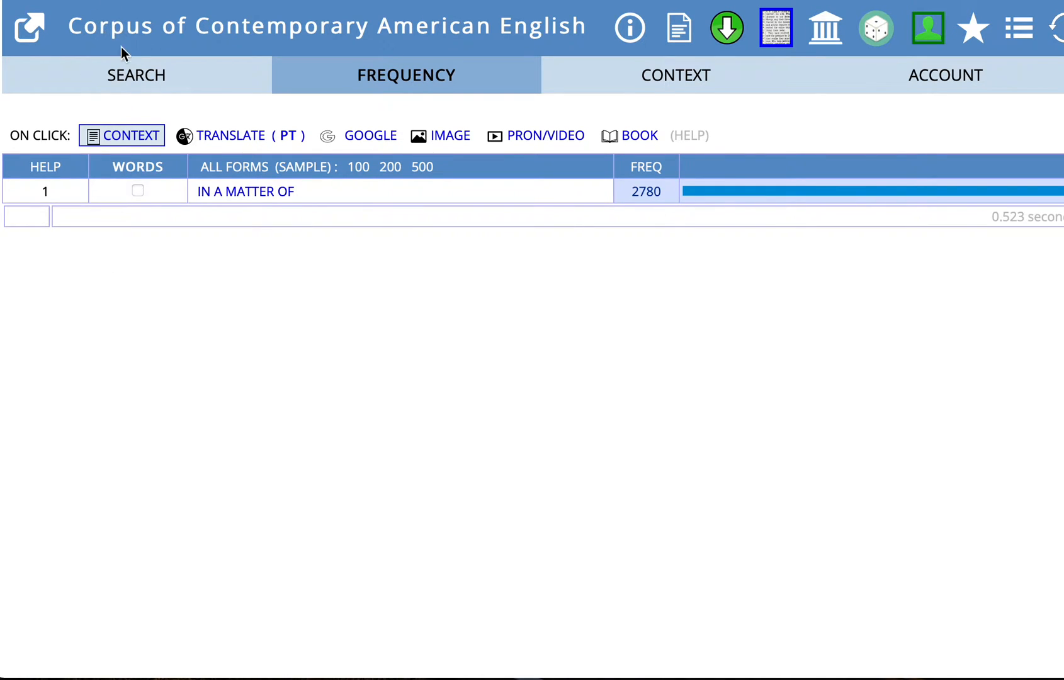
mouse_move(243, 210)
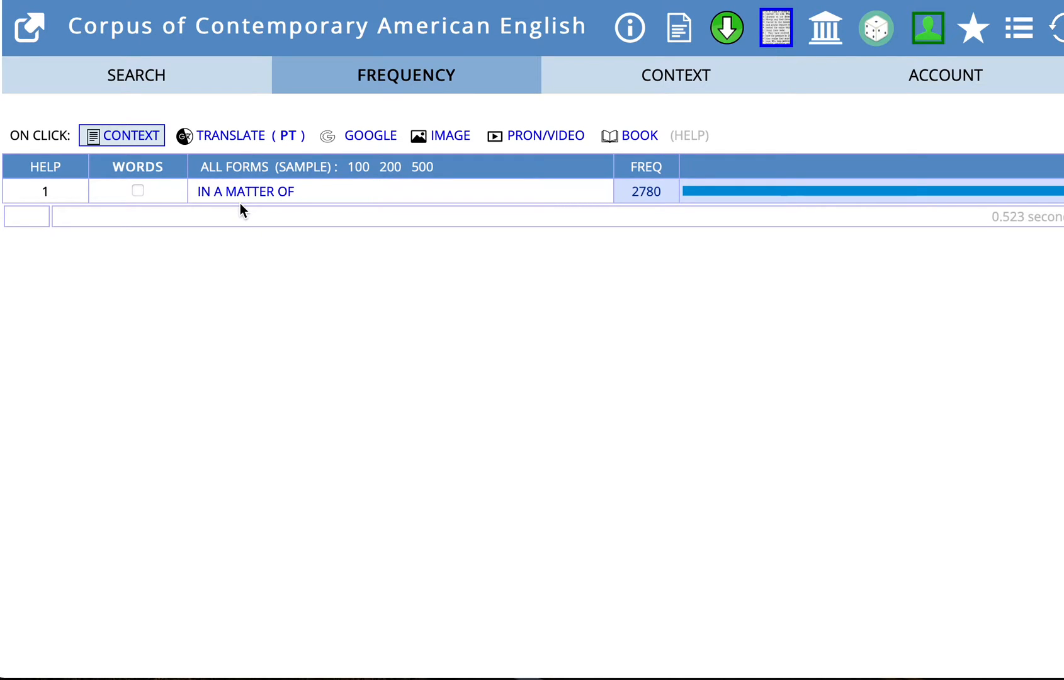
mouse_move(636, 224)
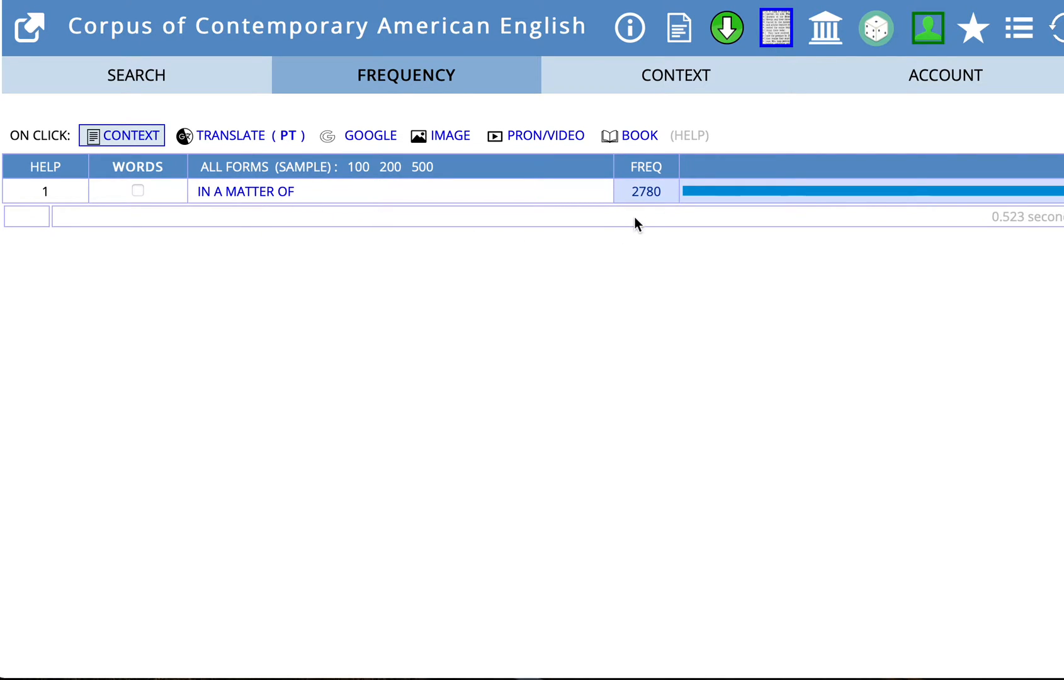
mouse_move(640, 215)
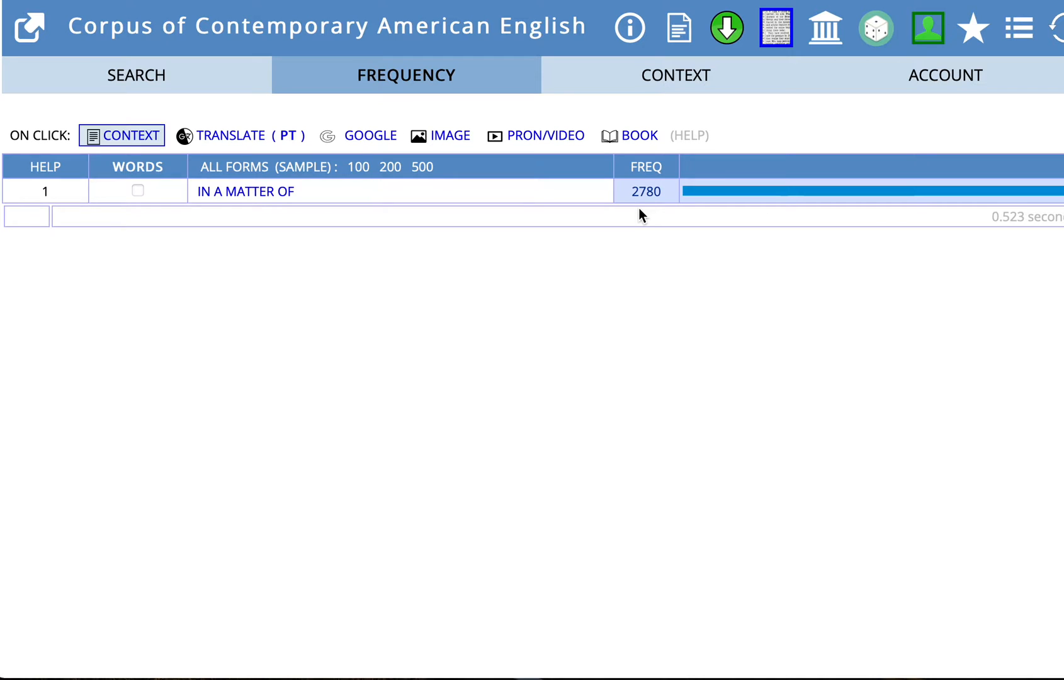
mouse_move(147, 108)
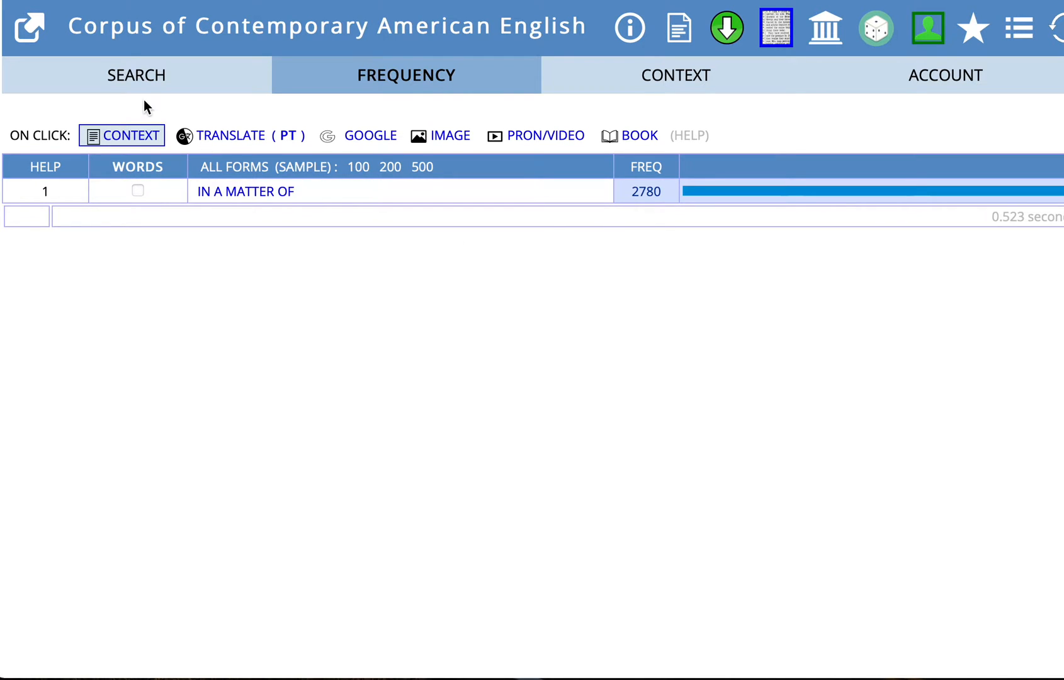
Step: Return to the search form and limit the section to ACADEMIC
click(135, 74)
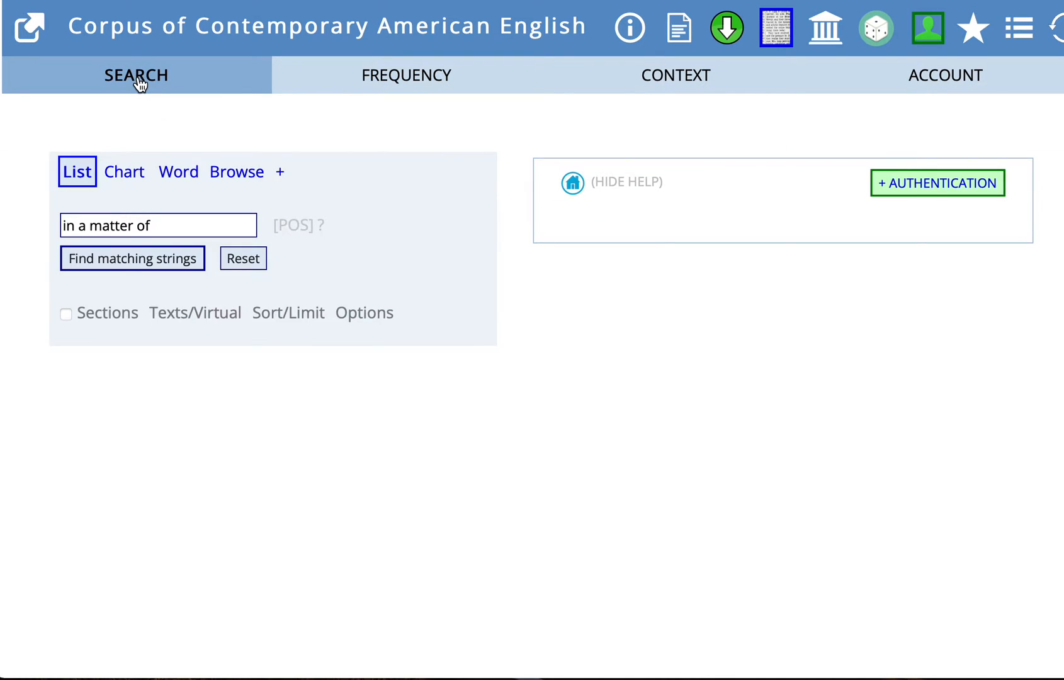
click(115, 312)
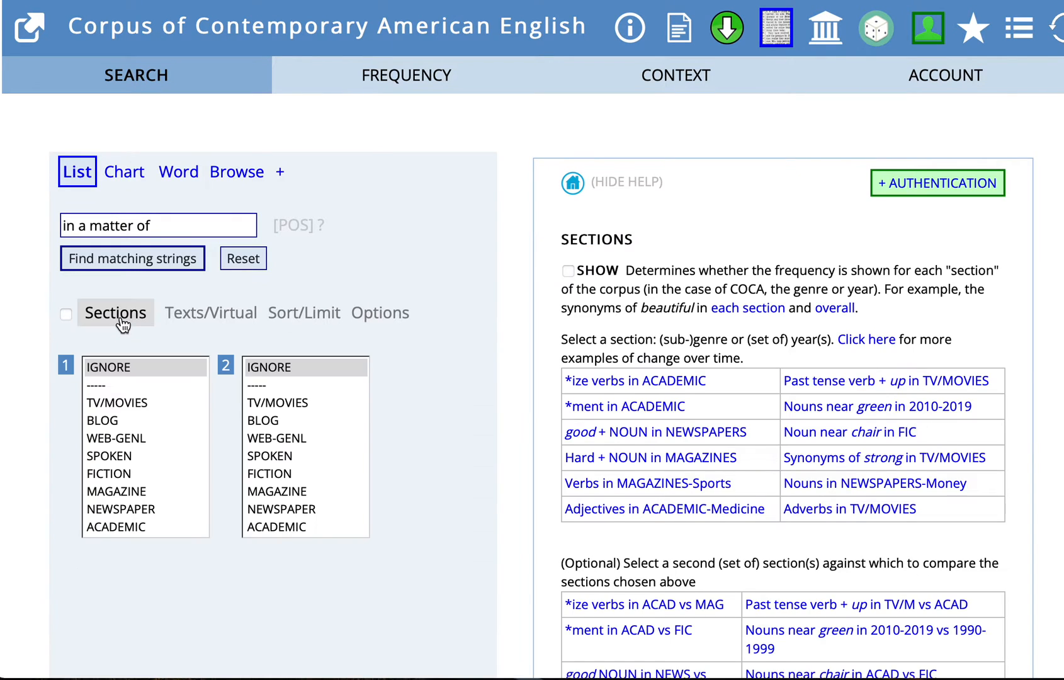
mouse_move(113, 438)
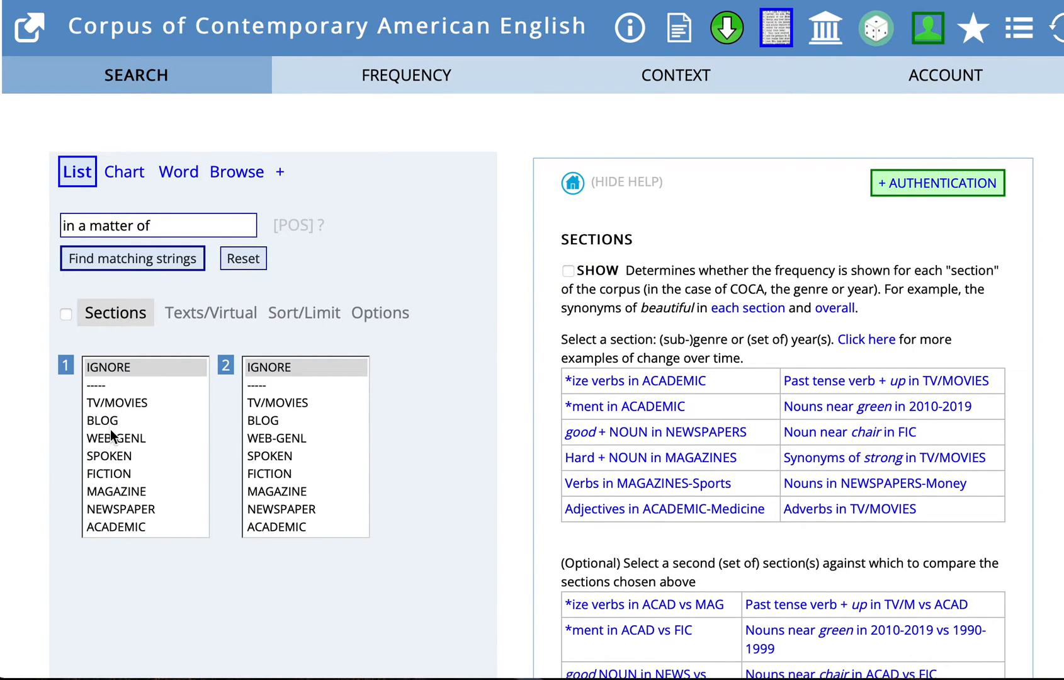
click(116, 526)
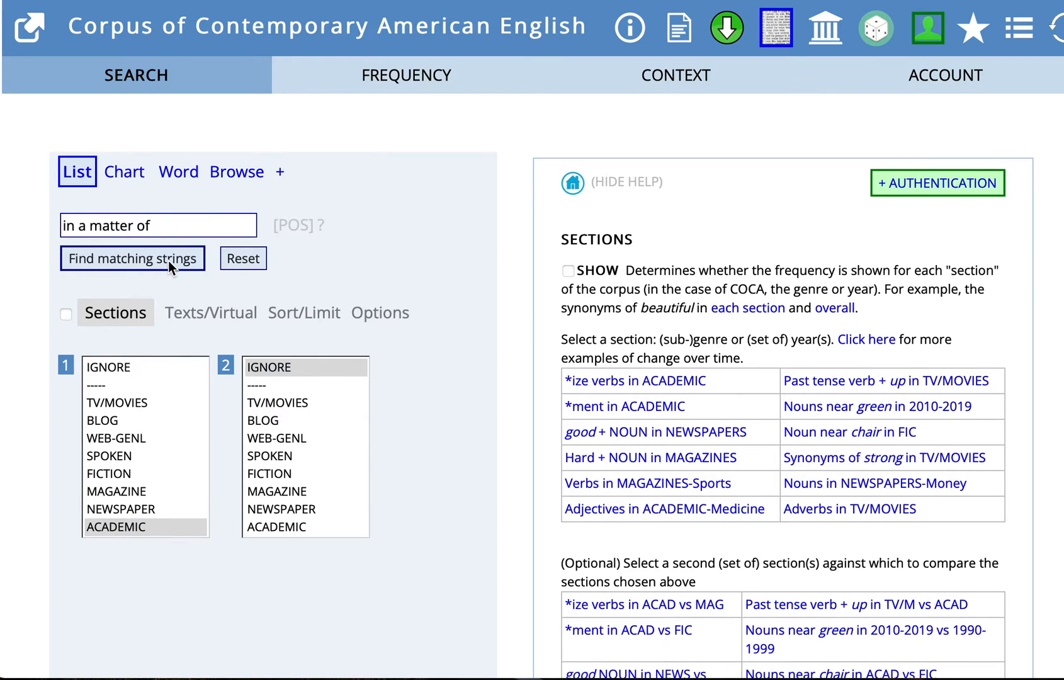
Step: Rerun the phrase search within ACADEMIC texts, yielding 175 occurrences
click(132, 258)
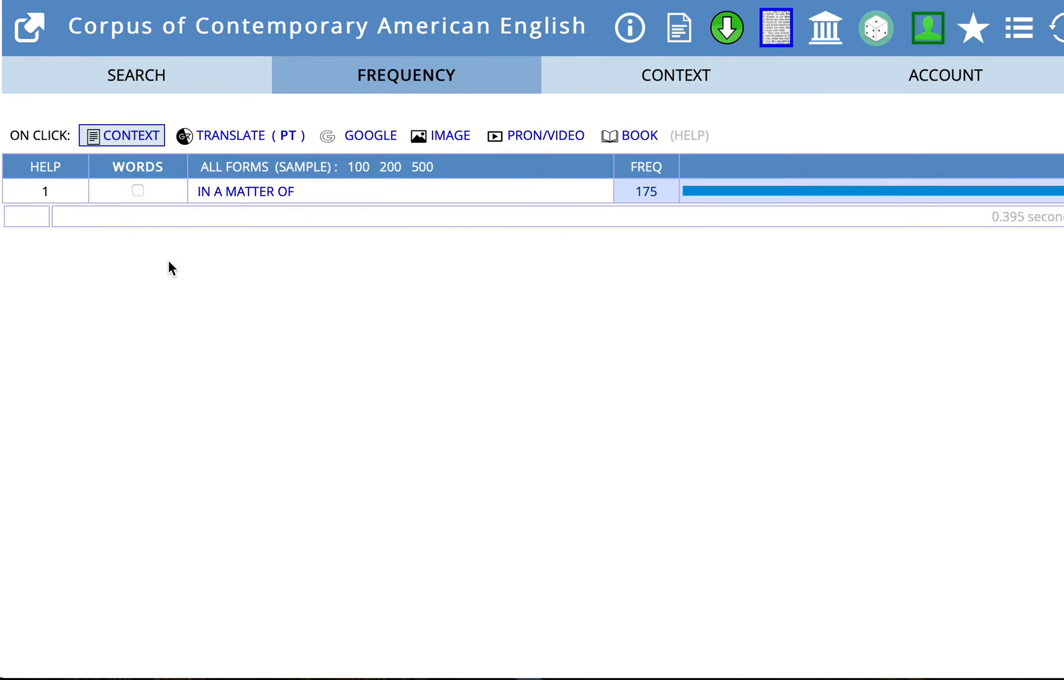
mouse_move(485, 224)
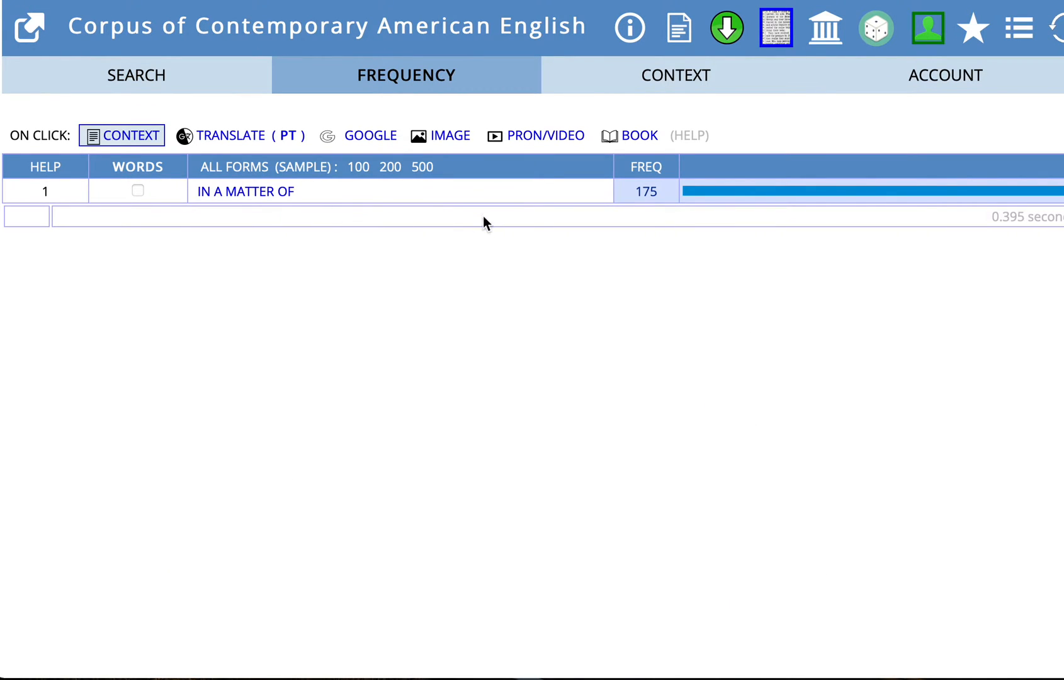
mouse_move(248, 172)
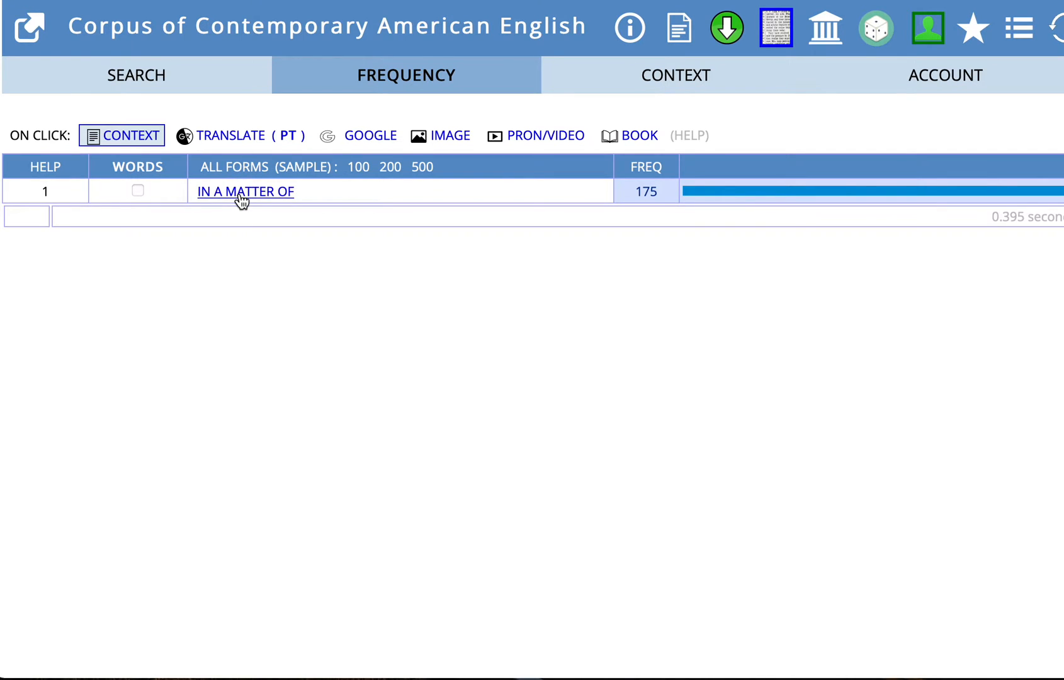
Step: Show the concordance lines for IN A MATTER OF in academic texts
click(246, 190)
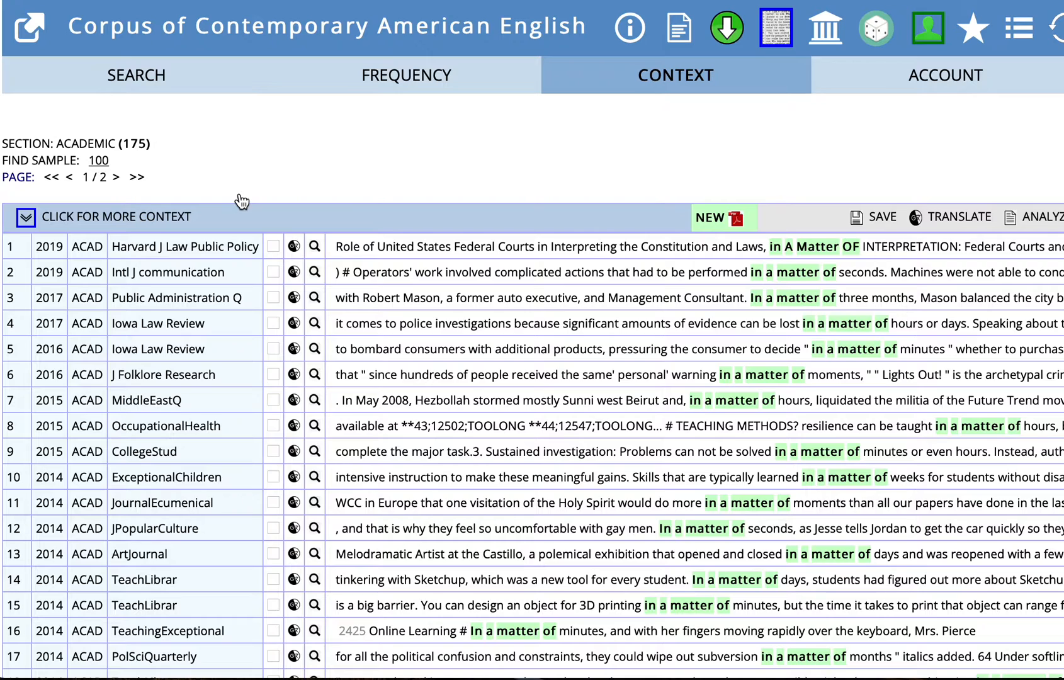
mouse_move(850, 328)
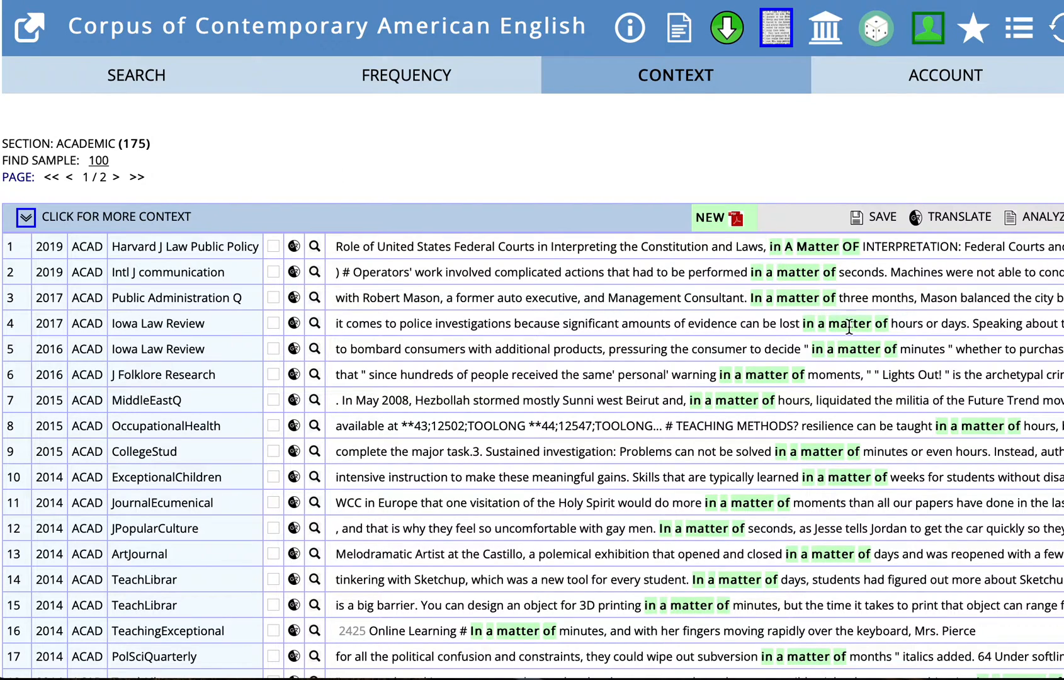
mouse_move(839, 493)
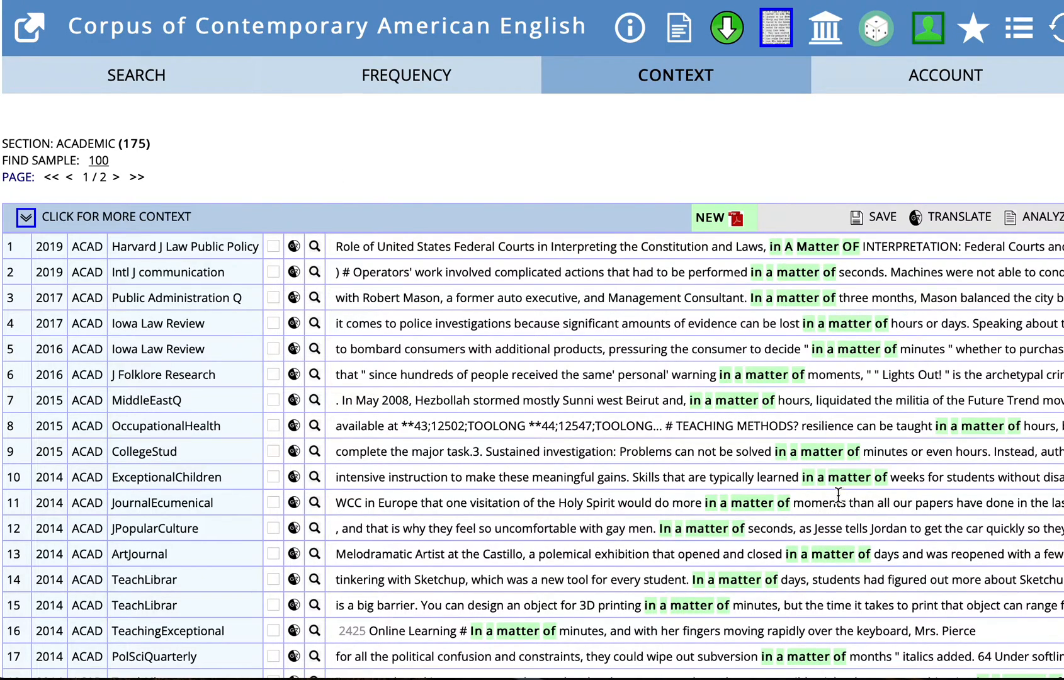
mouse_move(807, 267)
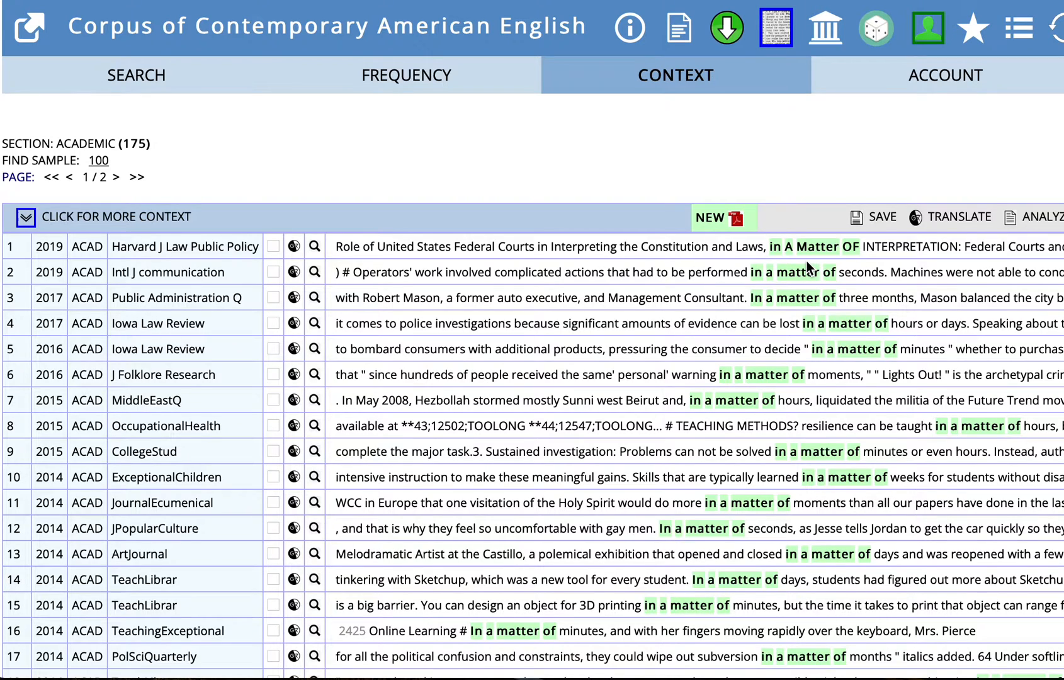
mouse_move(885, 264)
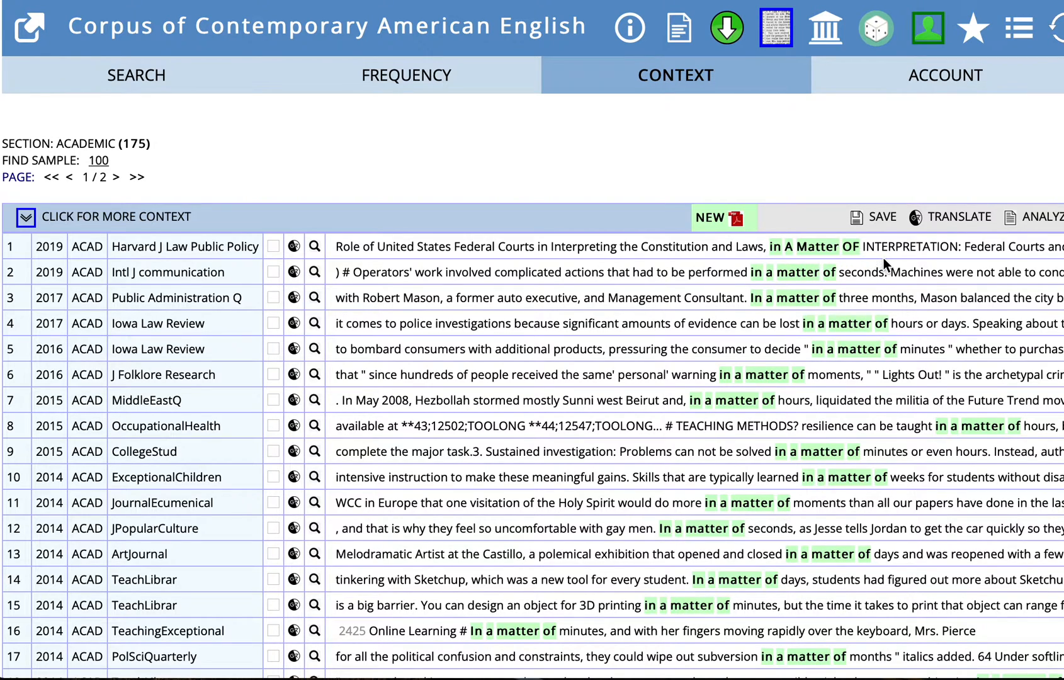
mouse_move(818, 267)
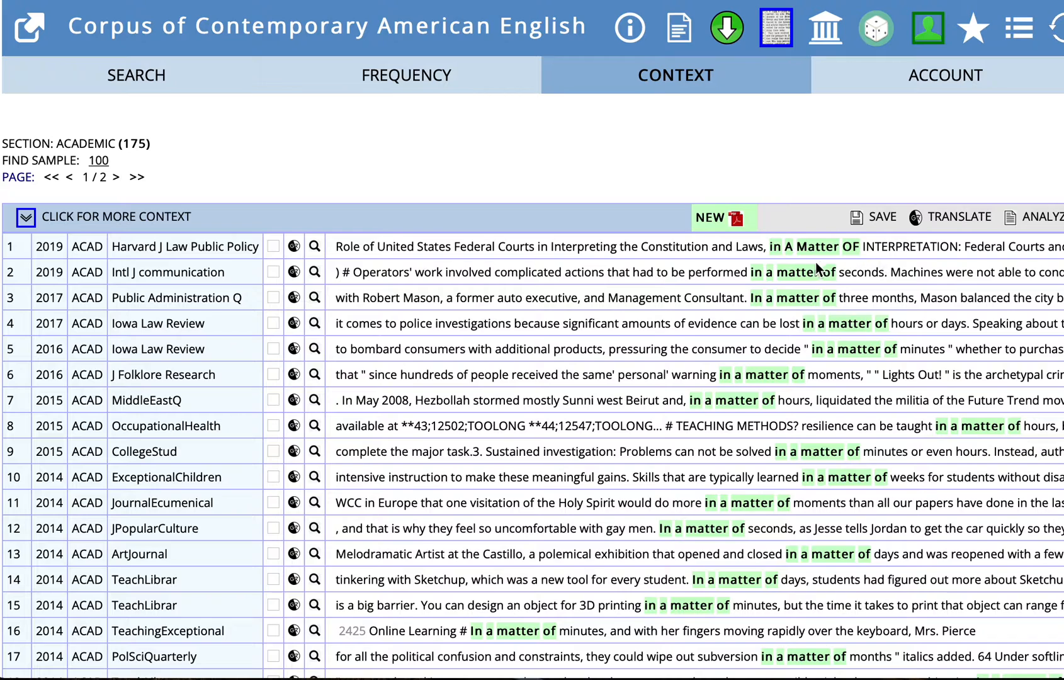
mouse_move(843, 297)
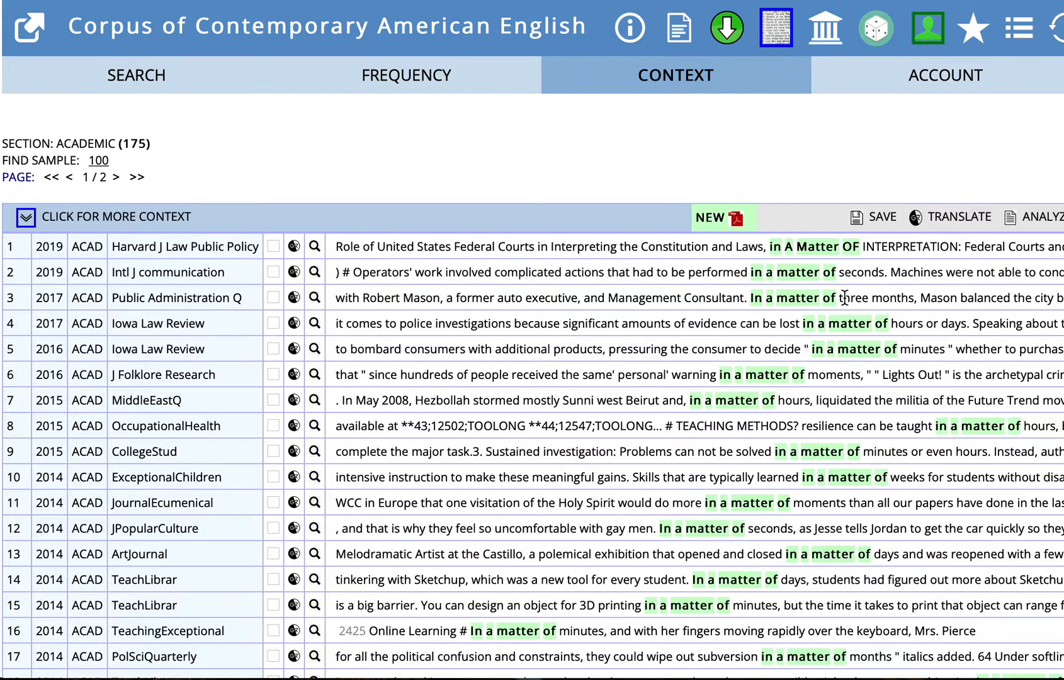
mouse_move(838, 380)
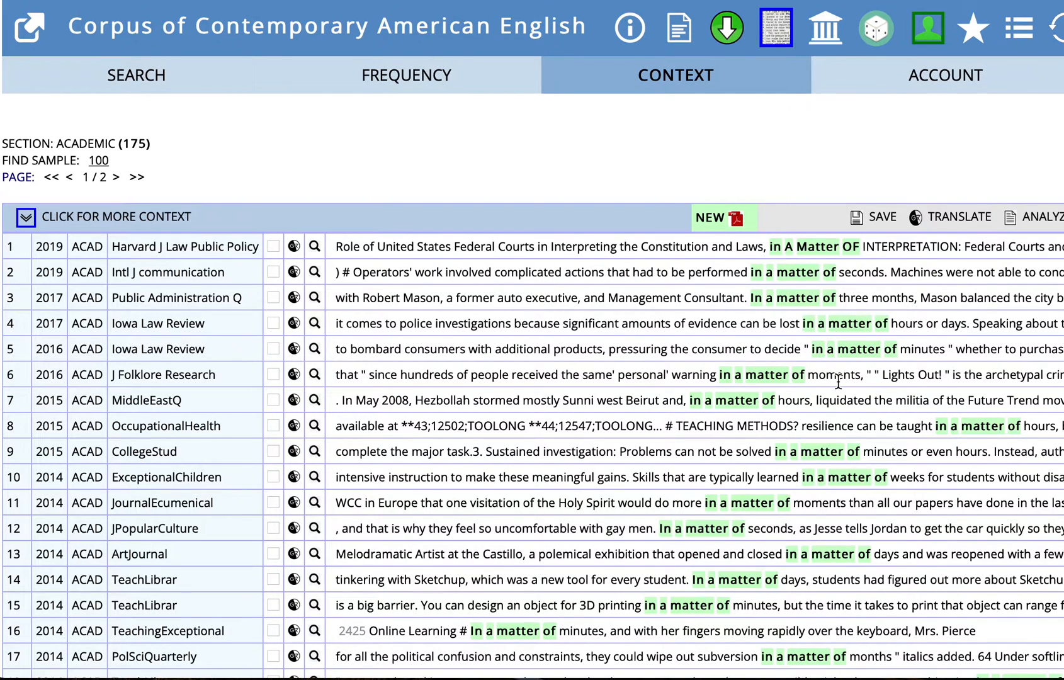
mouse_move(900, 428)
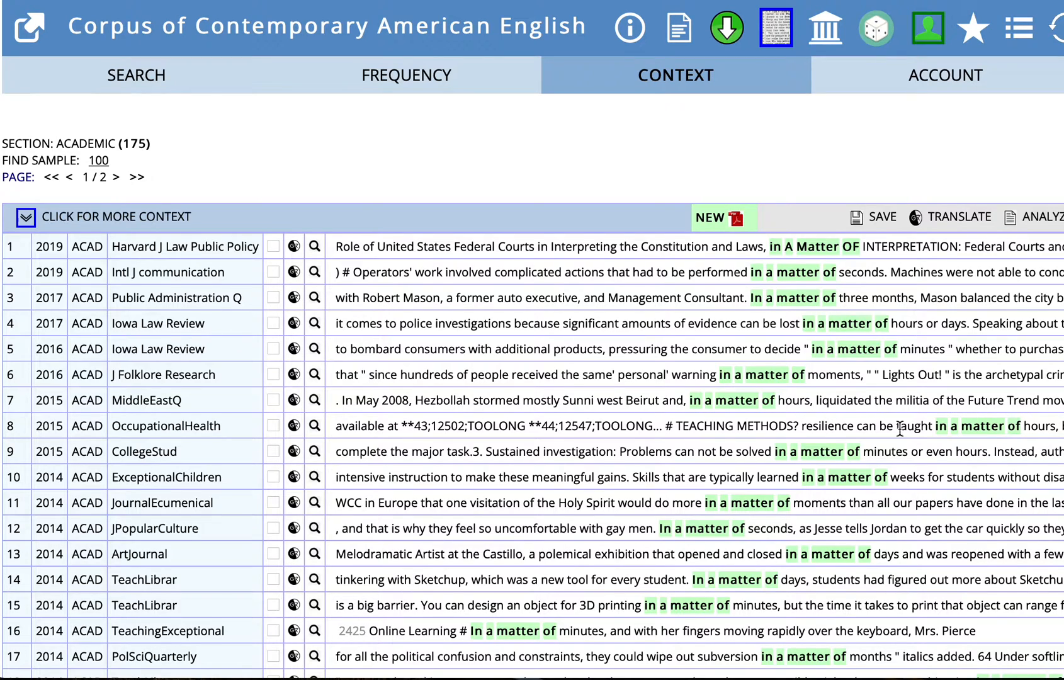
mouse_move(841, 504)
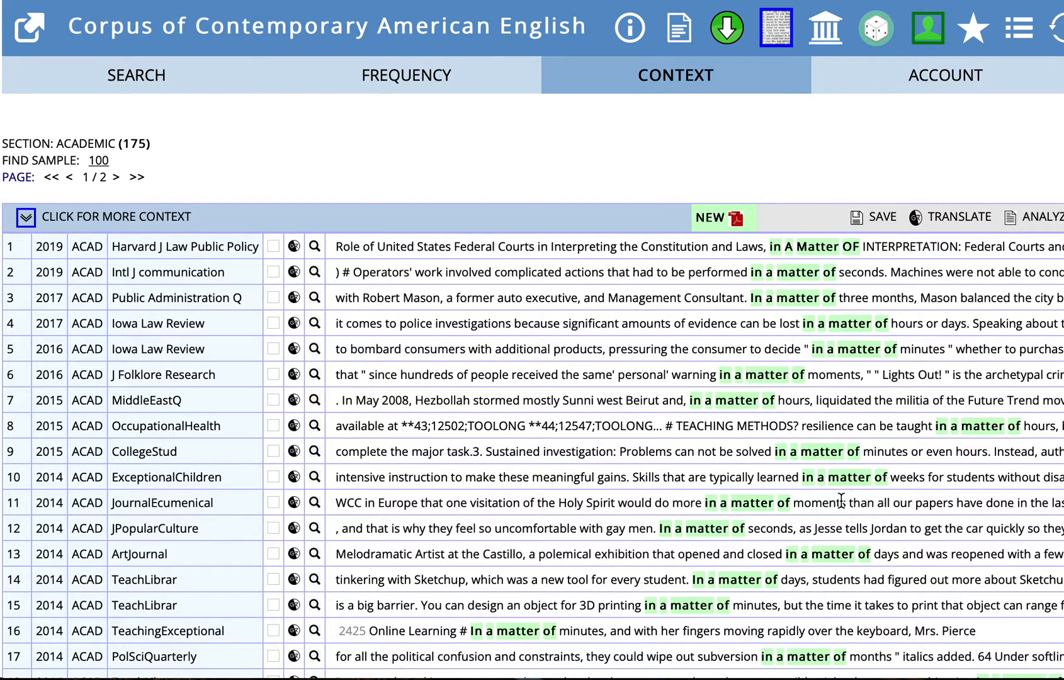
mouse_move(930, 291)
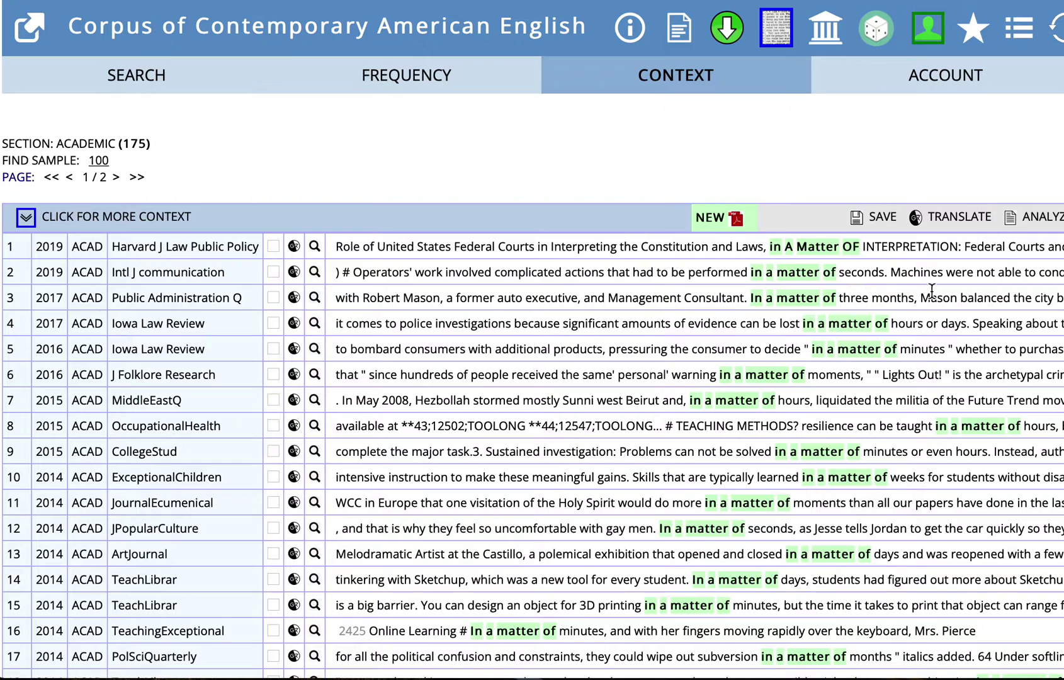
mouse_move(963, 291)
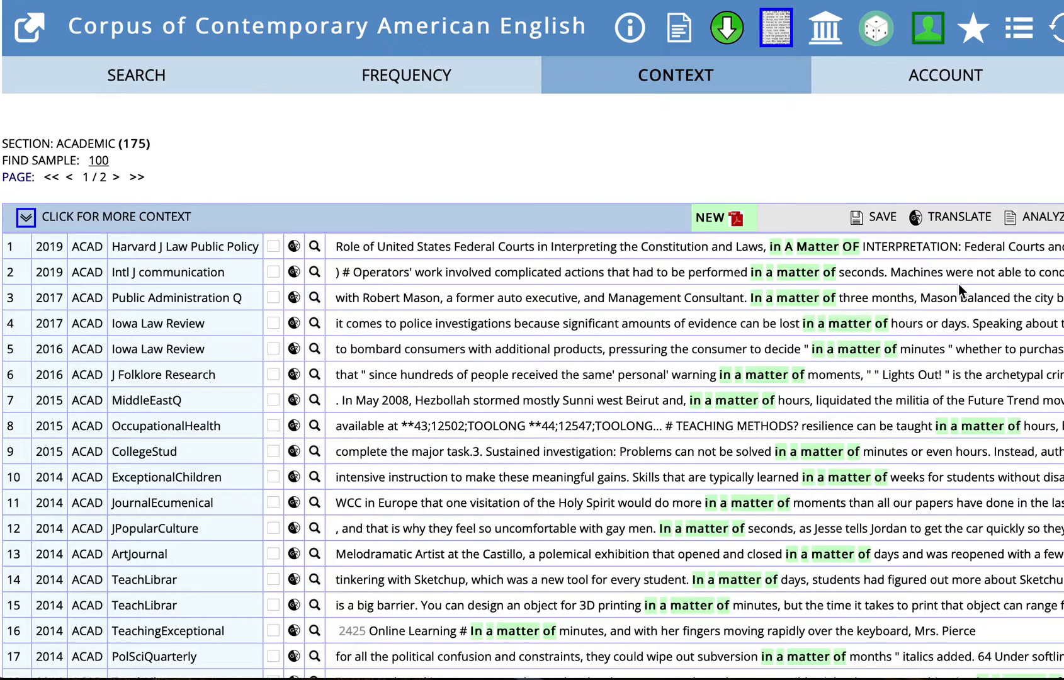
mouse_move(866, 292)
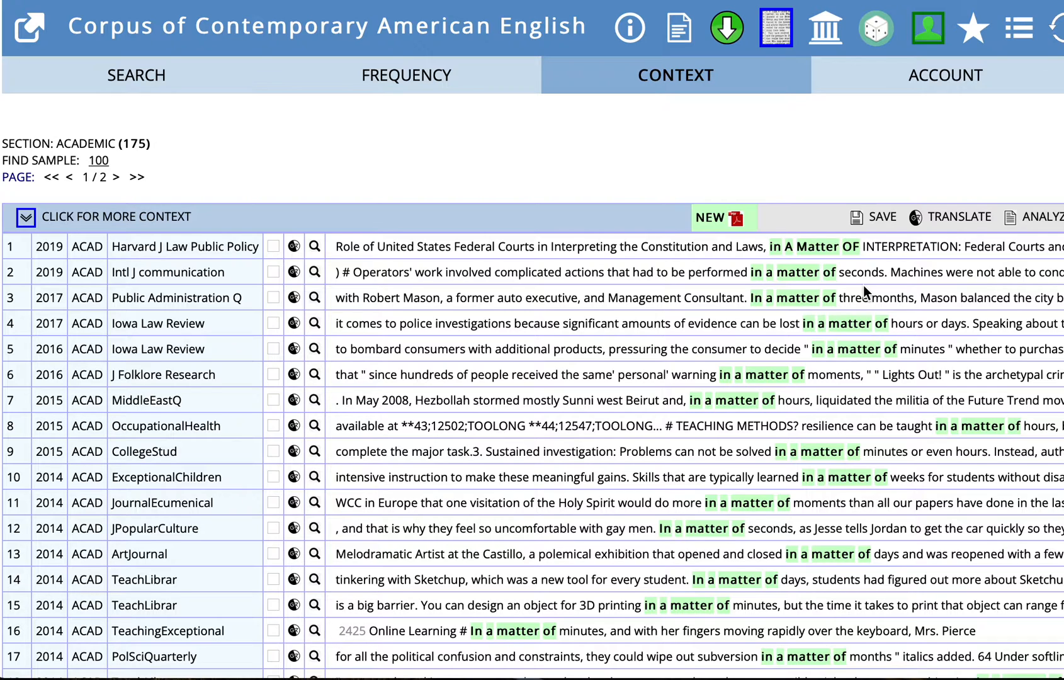
mouse_move(851, 316)
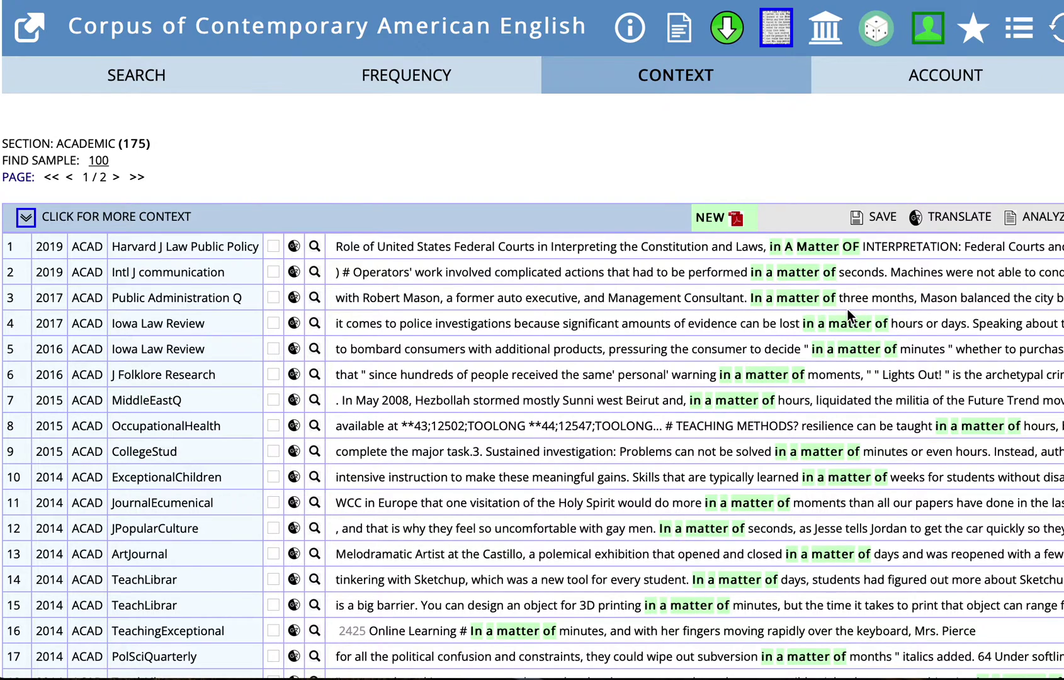
mouse_move(900, 306)
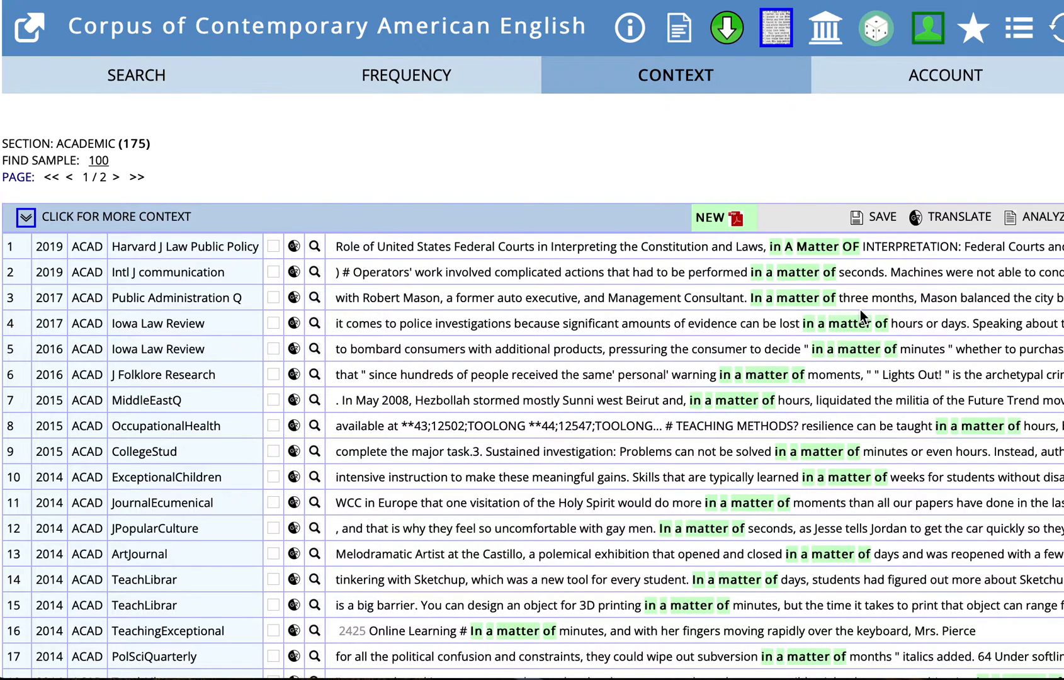
mouse_move(863, 299)
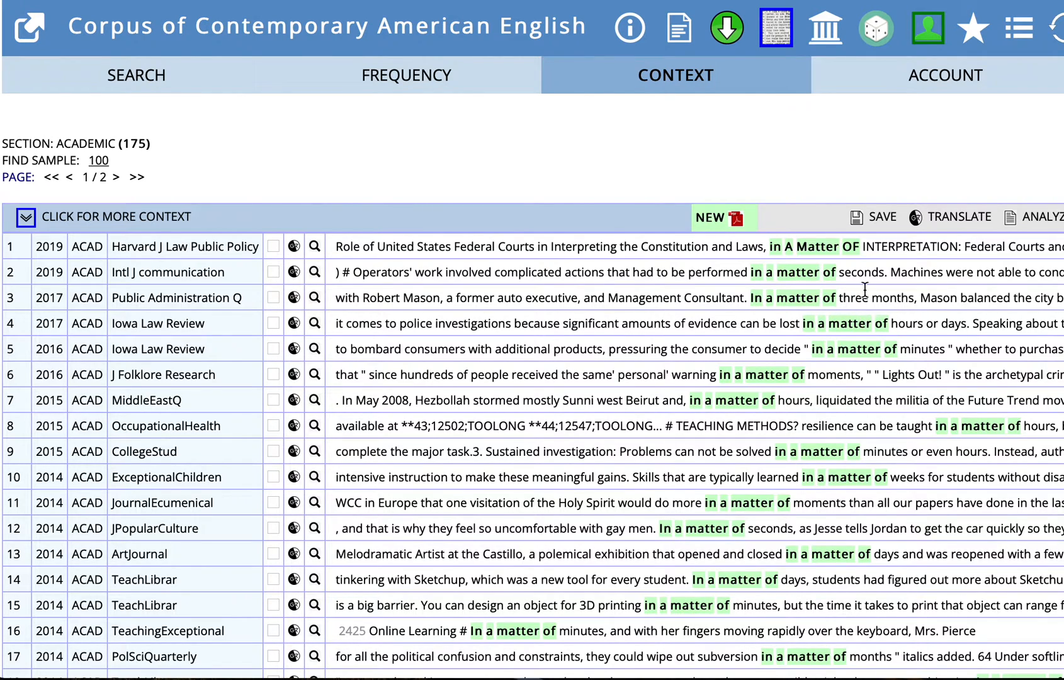
mouse_move(883, 264)
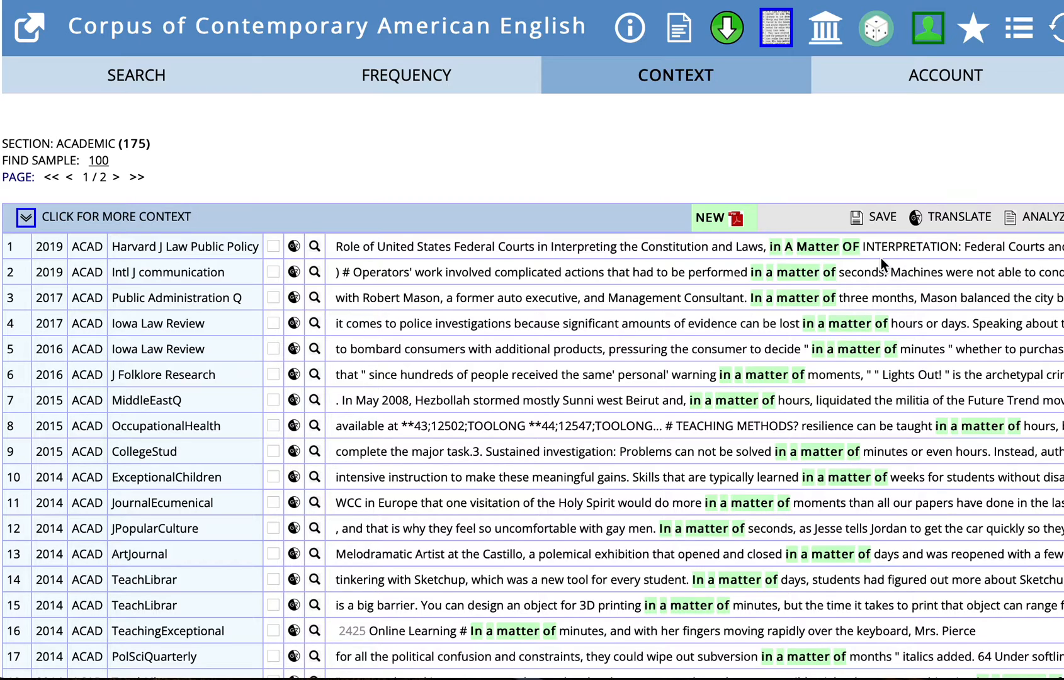
mouse_move(188, 311)
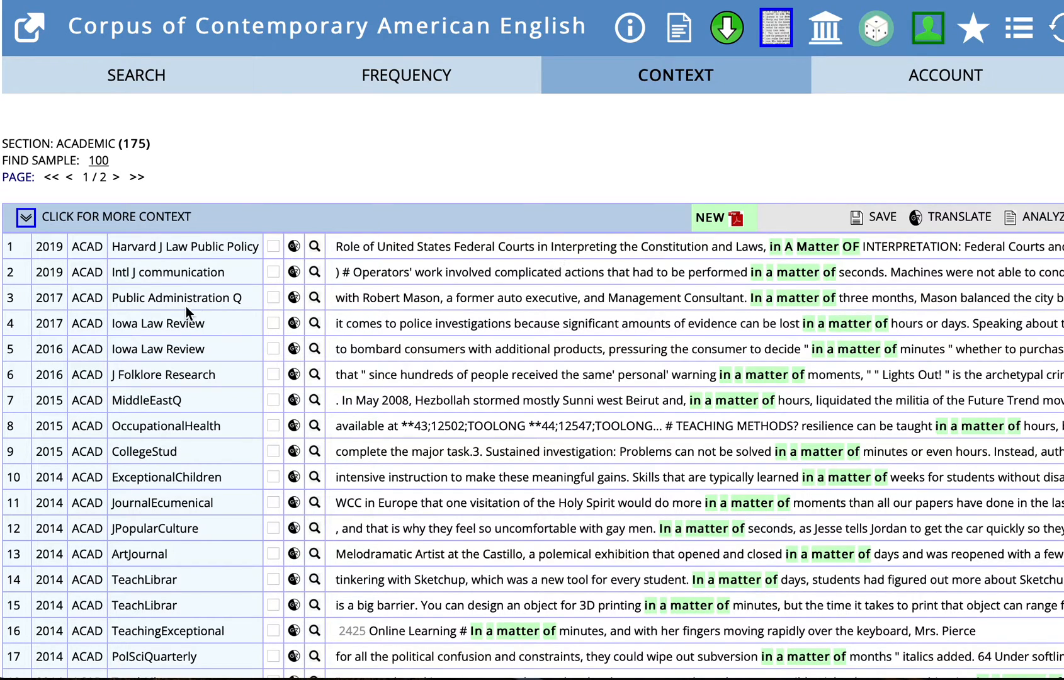
mouse_move(139, 260)
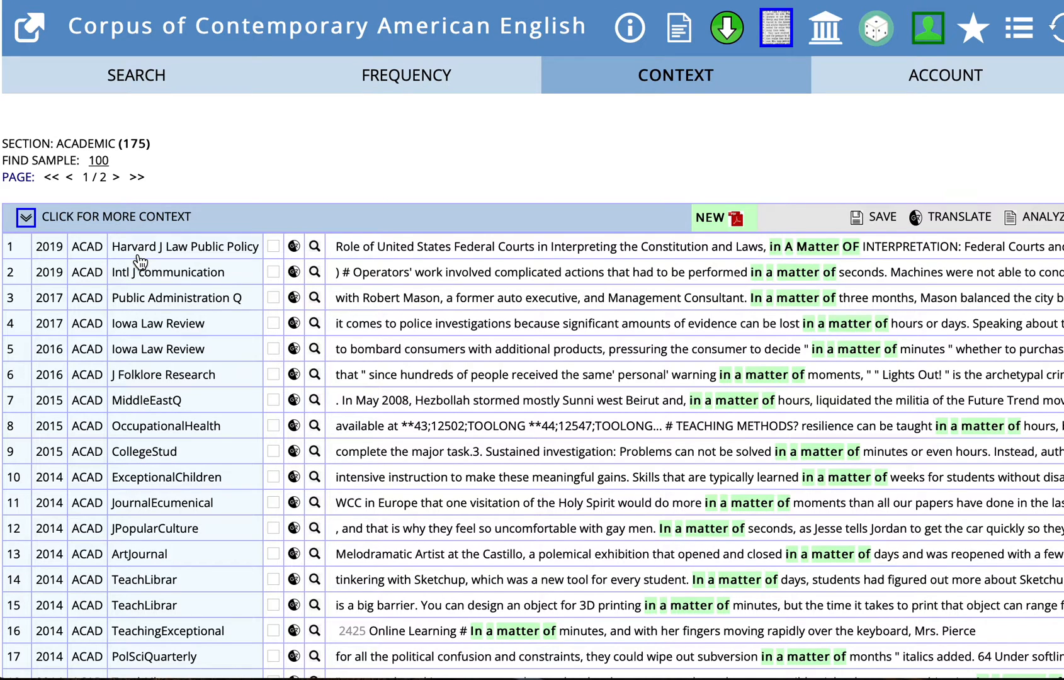
mouse_move(151, 249)
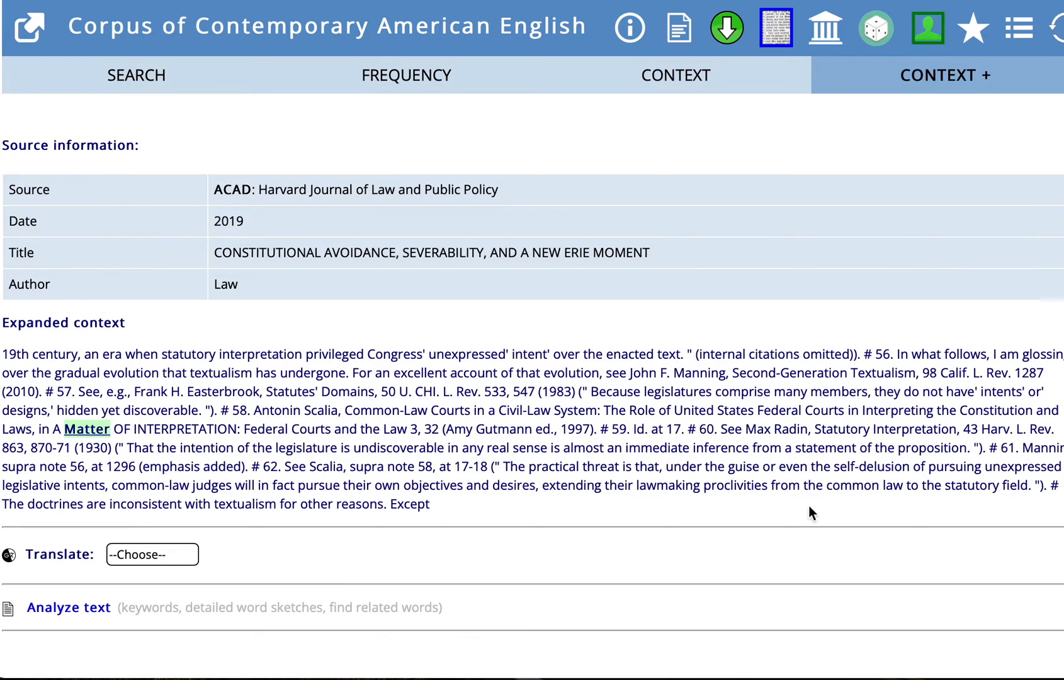
mouse_move(247, 466)
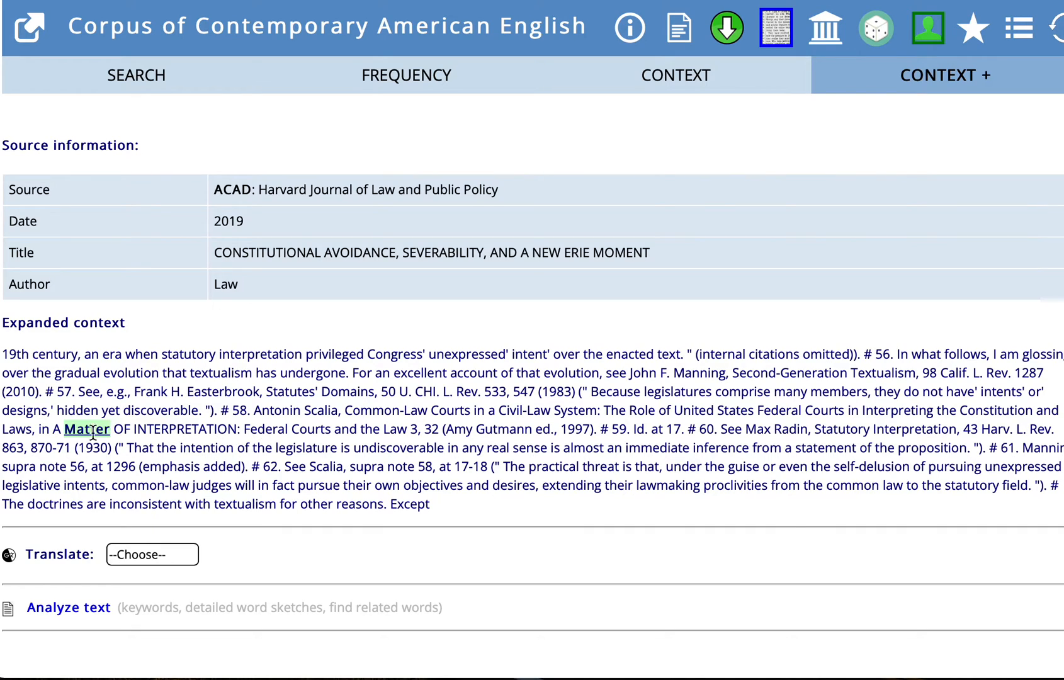
mouse_move(127, 434)
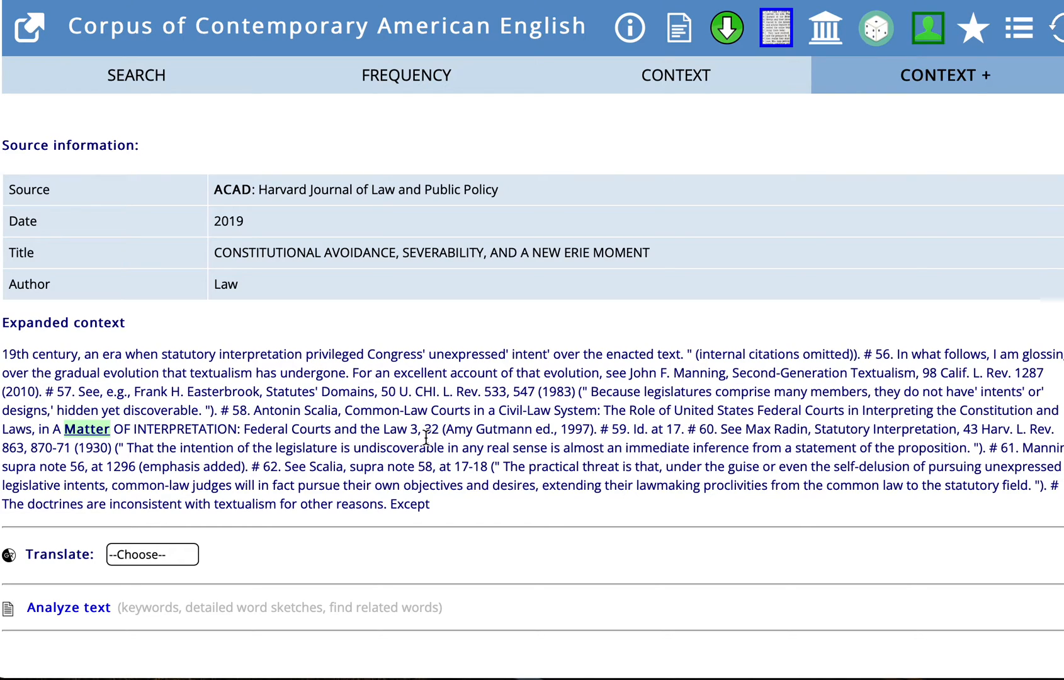
Step: Return to the search form and choose the ACAD:Sci/Tech subsection for the phrase search
click(136, 74)
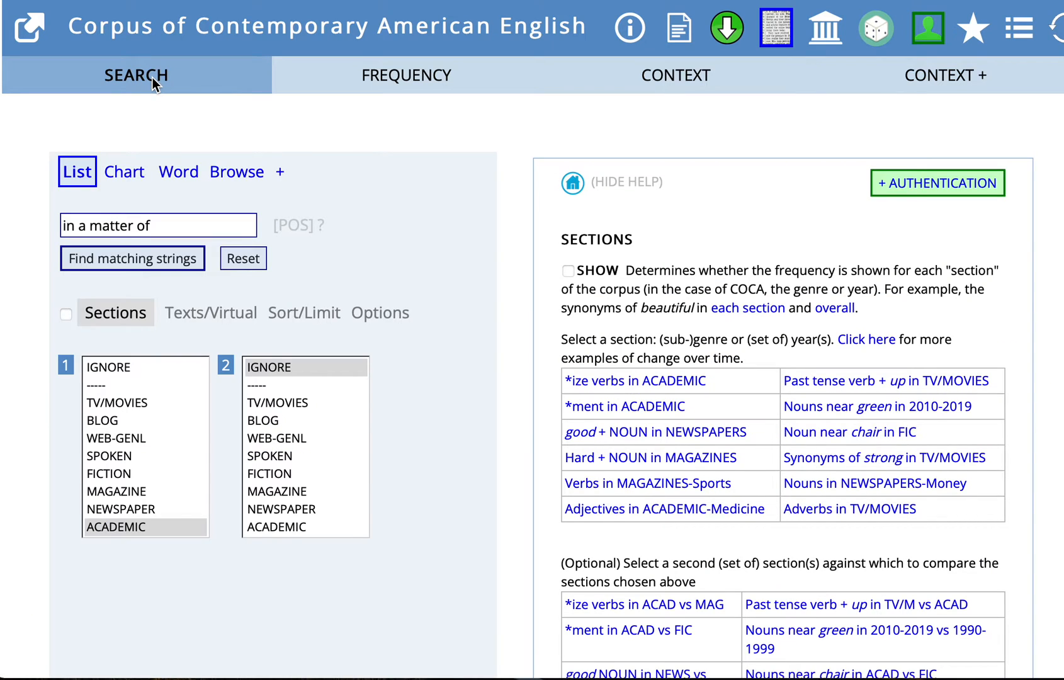
mouse_move(131, 334)
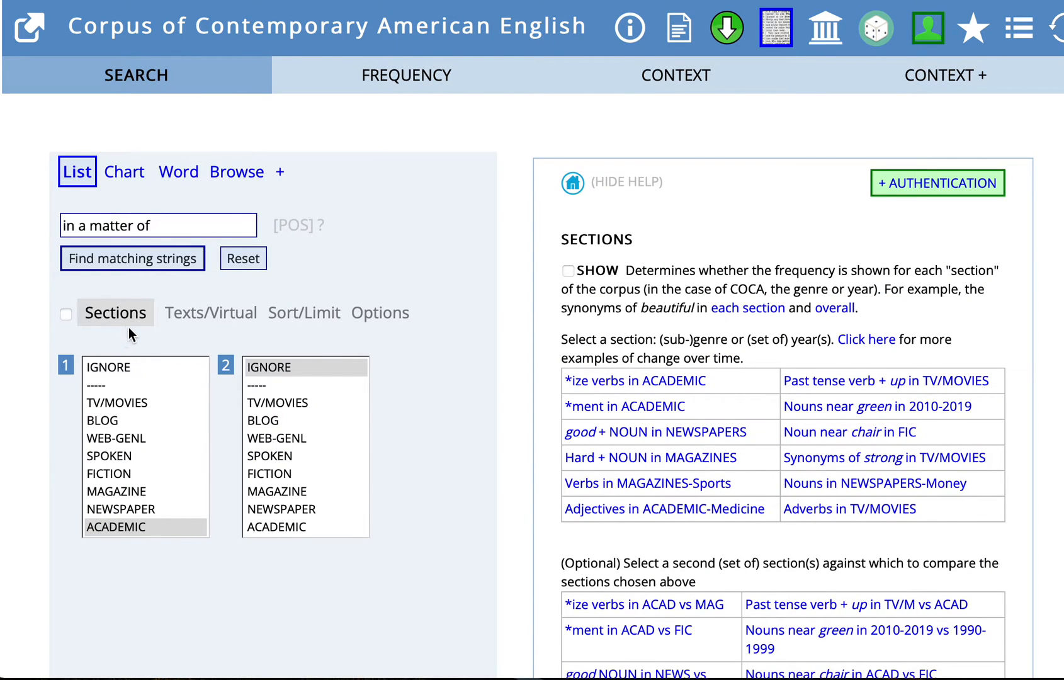
mouse_move(168, 526)
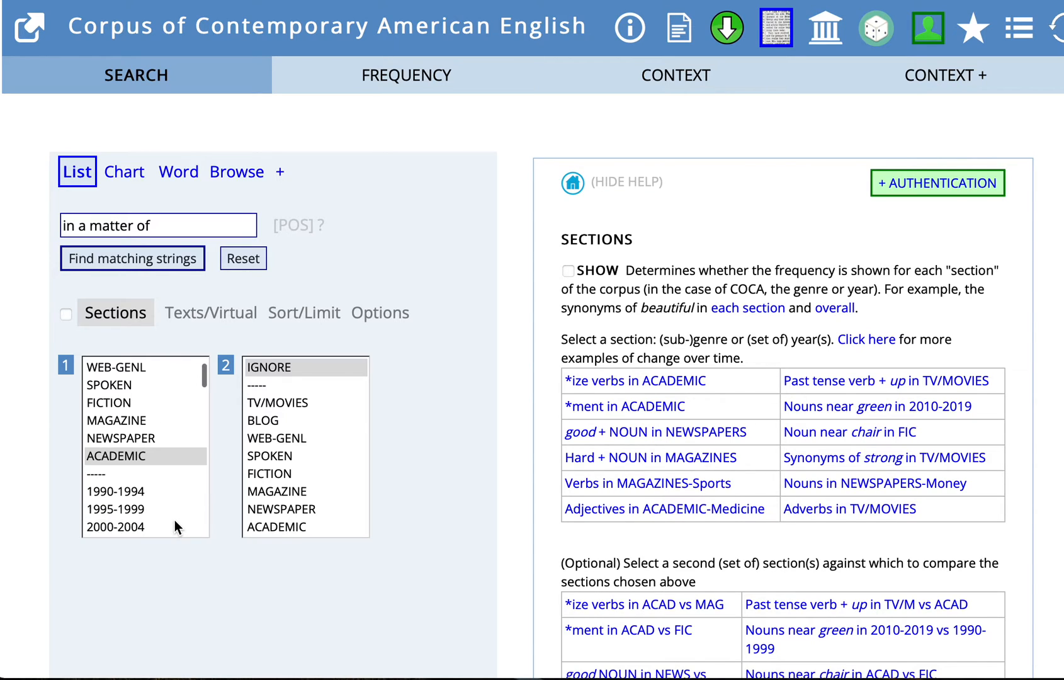
scroll(down, 3)
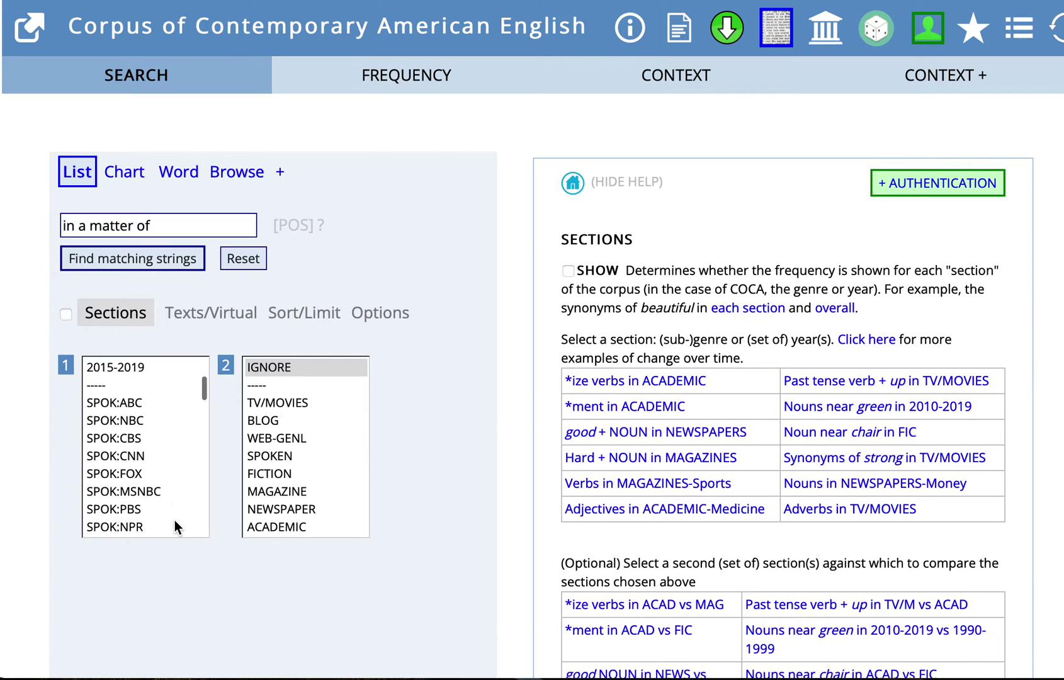
scroll(down, 3)
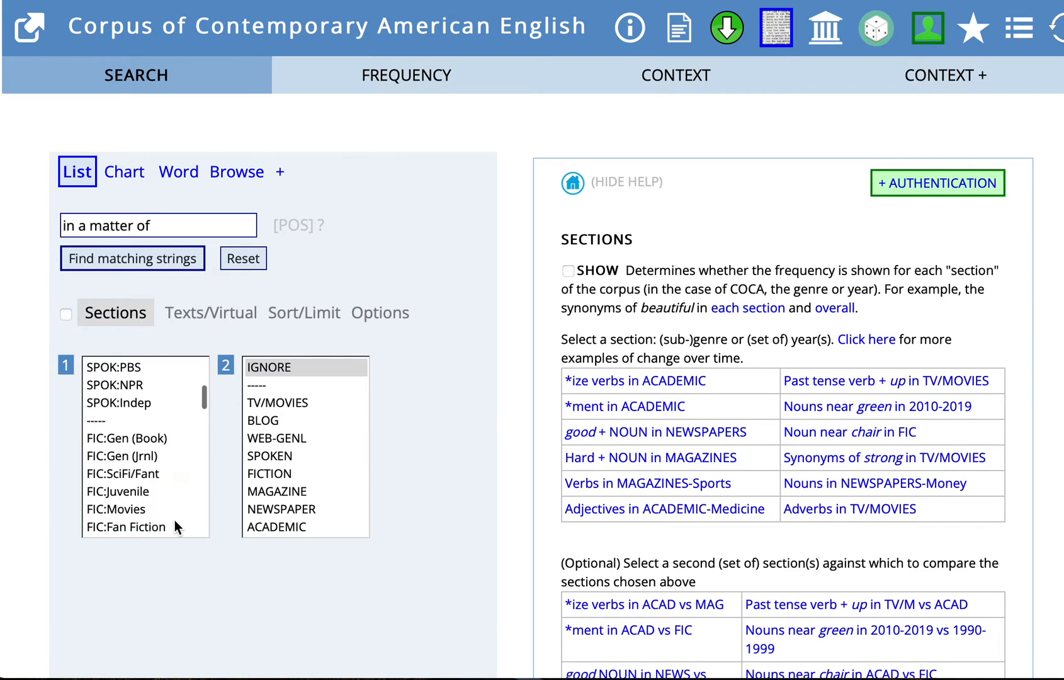
scroll(down, 3)
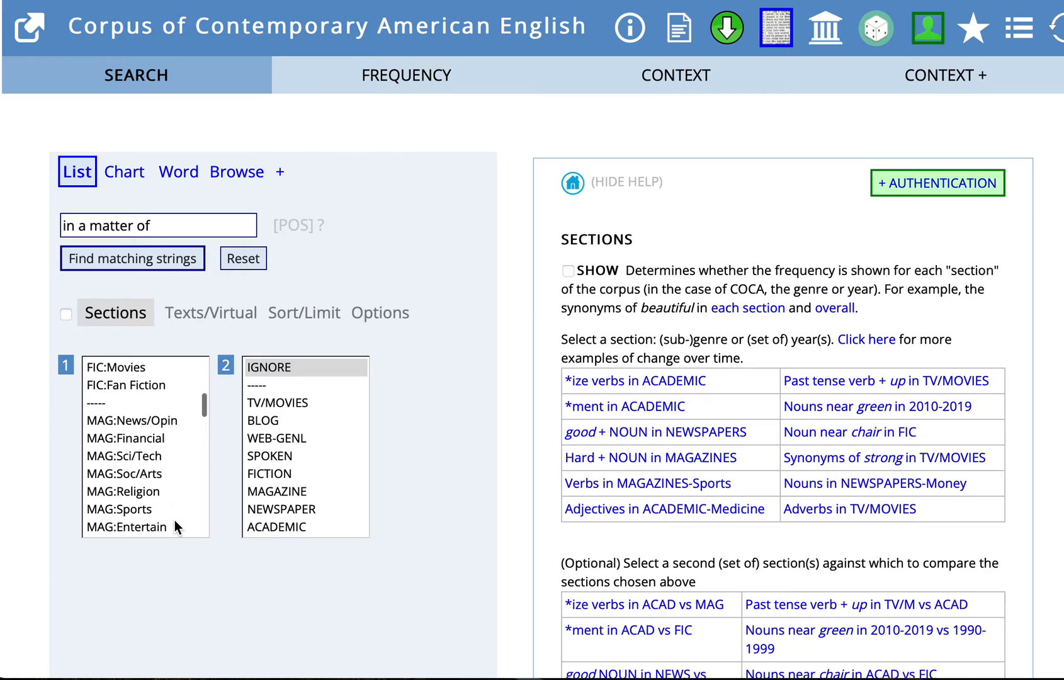
scroll(down, 3)
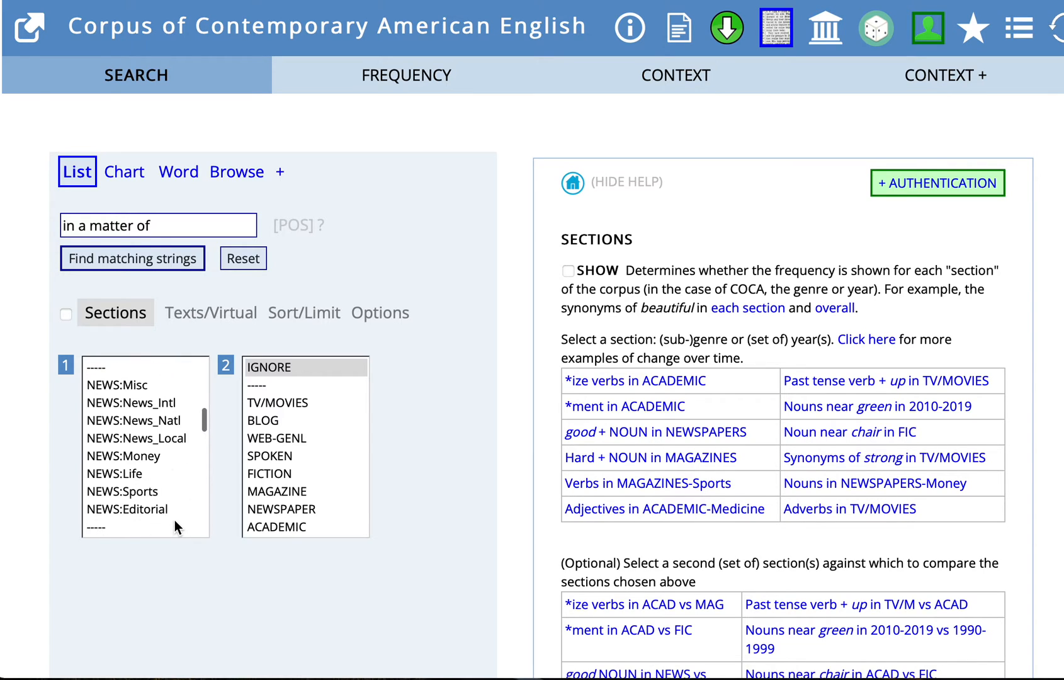
scroll(down, 3)
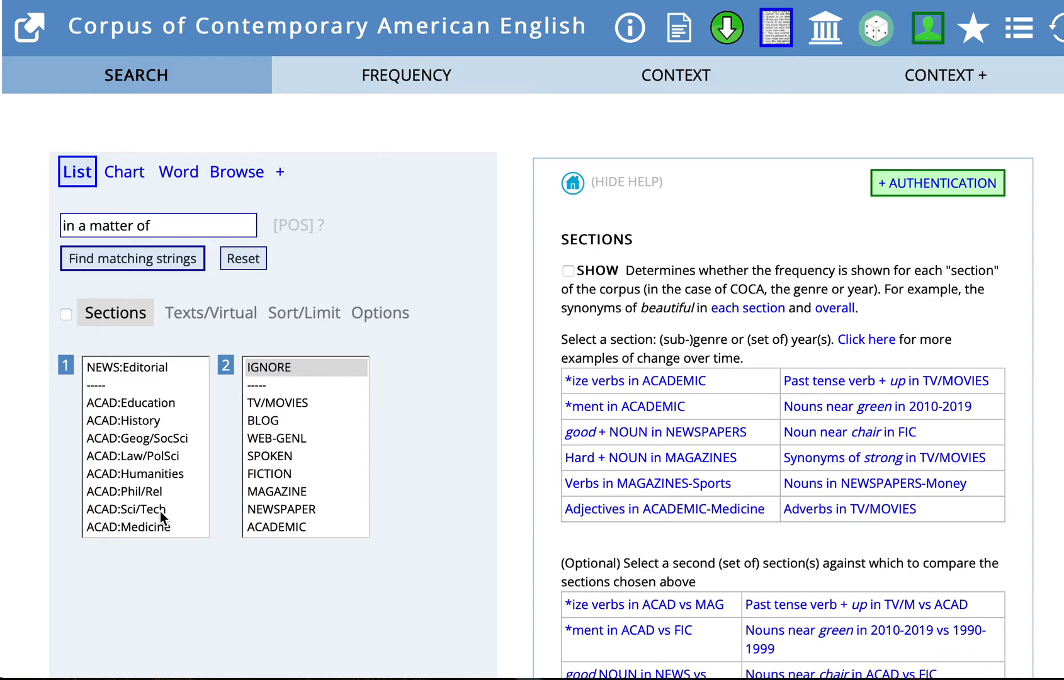
click(126, 509)
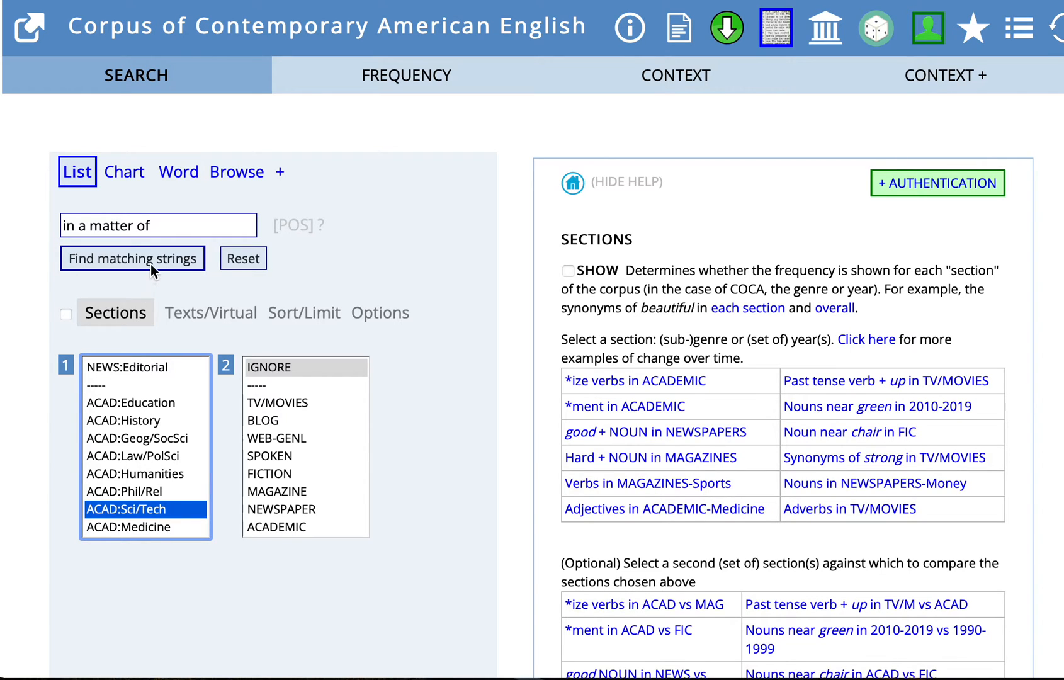
Step: Run the search to get the Sci/Tech frequency of 'in a matter of' (41 hits)
click(145, 509)
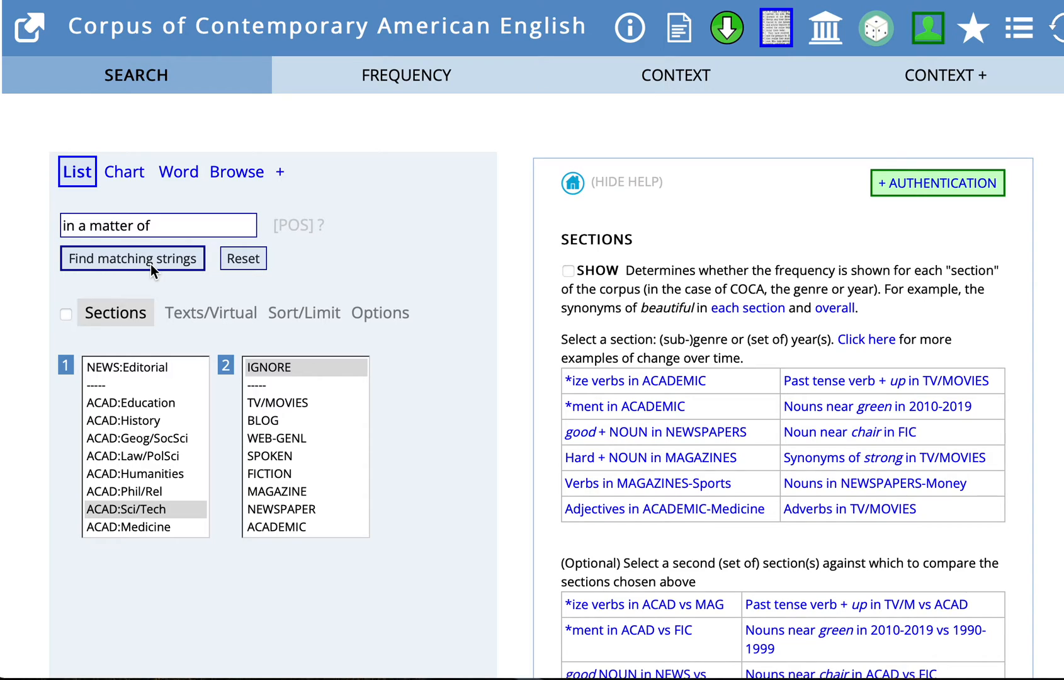
click(133, 258)
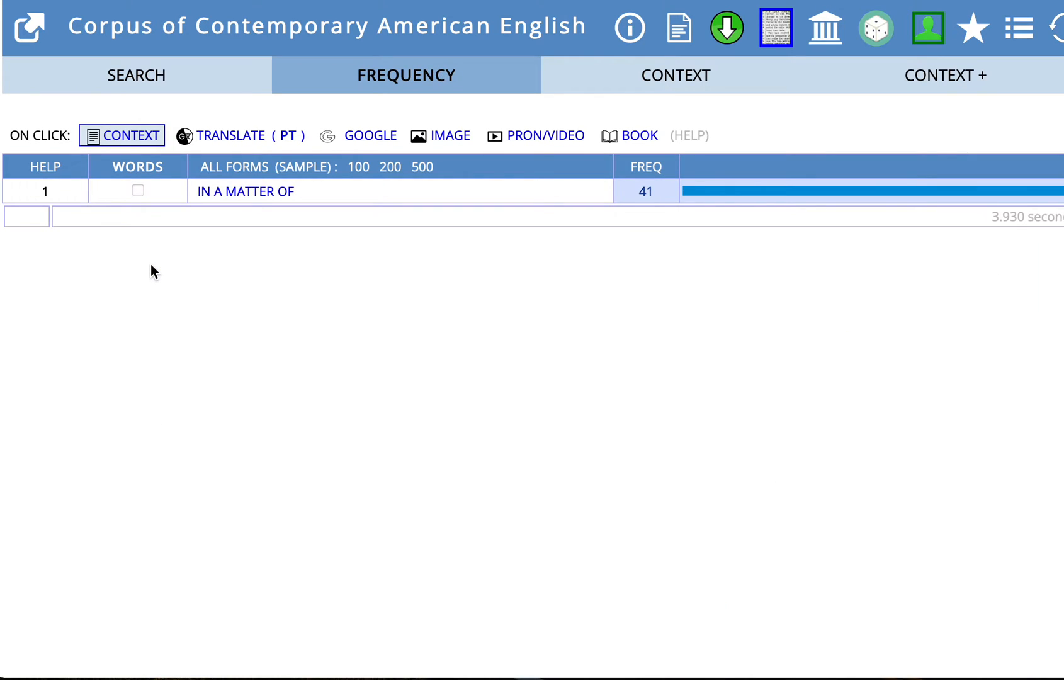
mouse_move(654, 228)
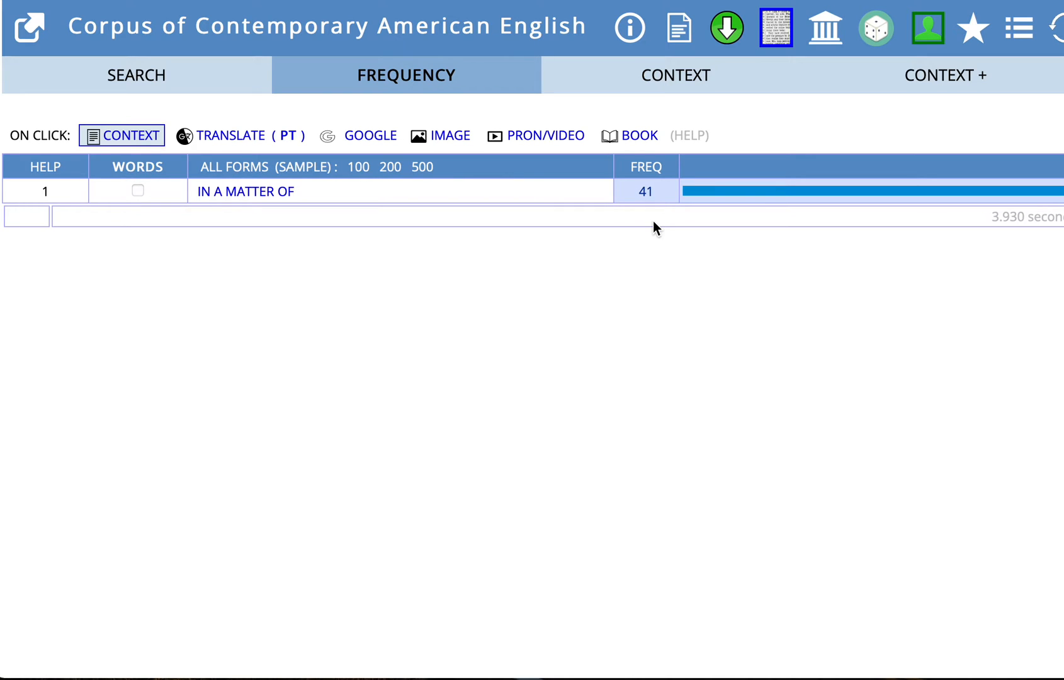
mouse_move(404, 227)
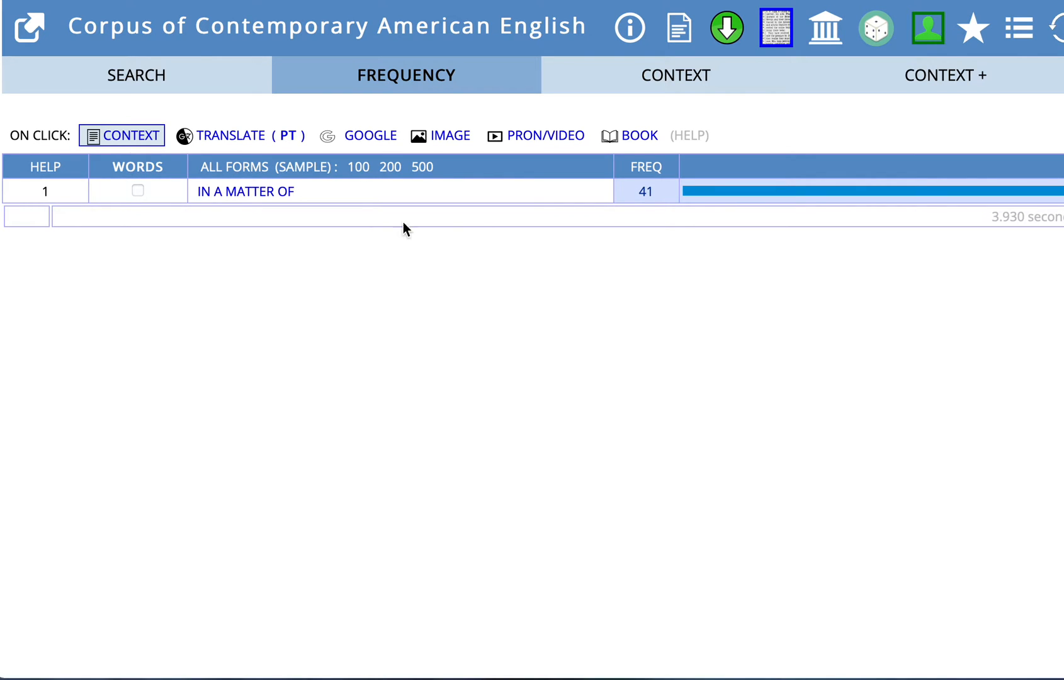
mouse_move(245, 191)
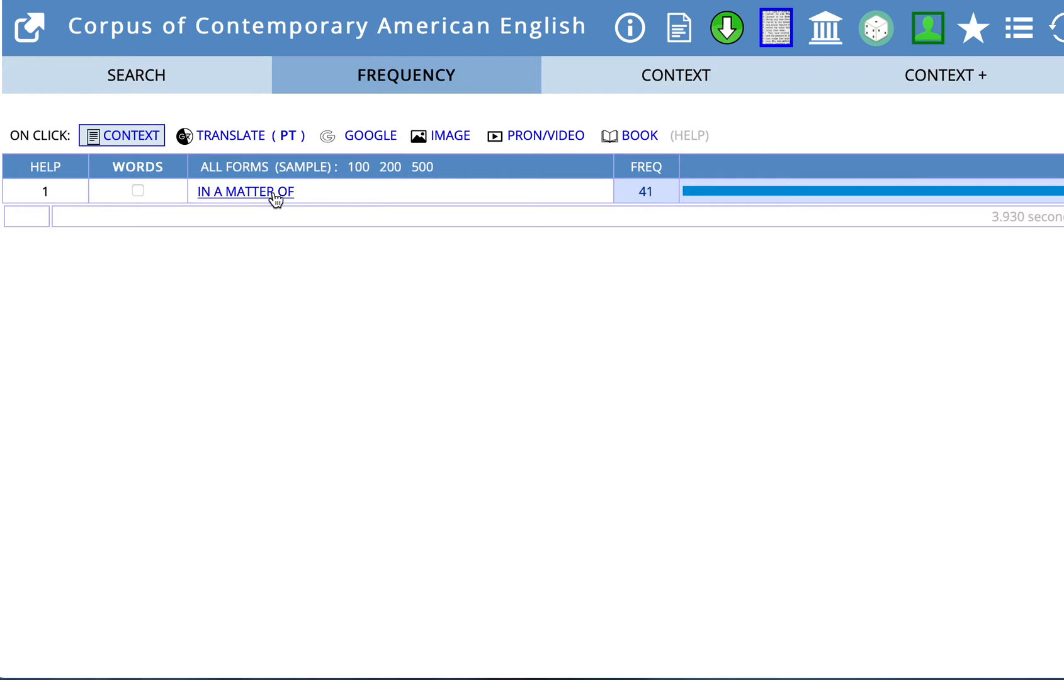
Step: Show all 41 Sci/Tech concordance lines, with seconds, minutes, hours and years following the phrase
click(244, 192)
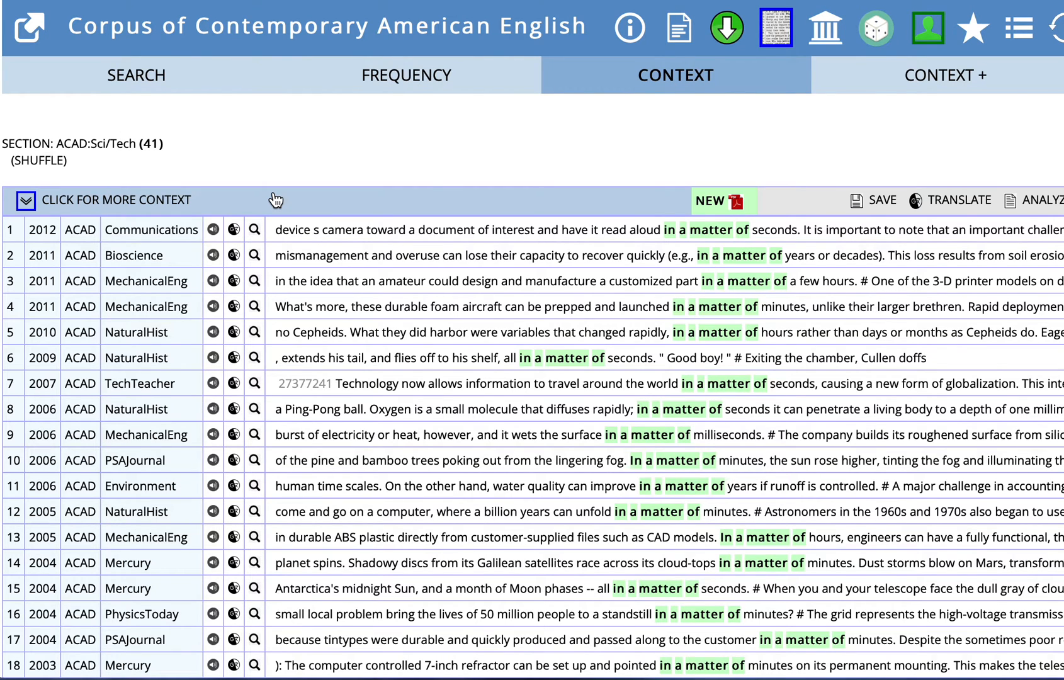
mouse_move(767, 247)
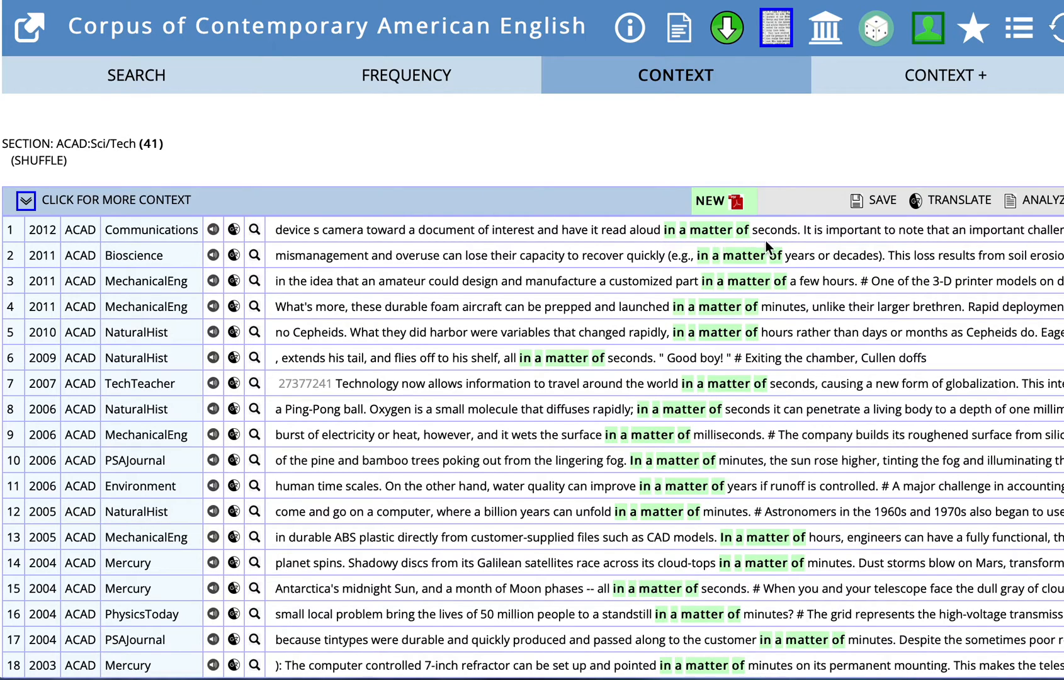
mouse_move(781, 294)
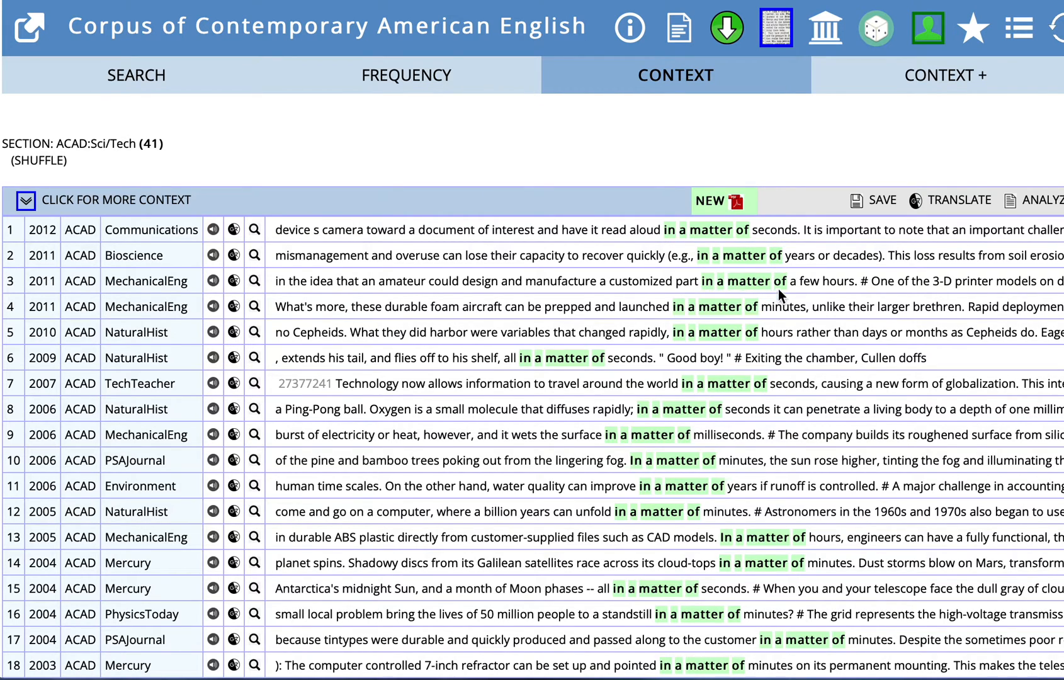
mouse_move(826, 297)
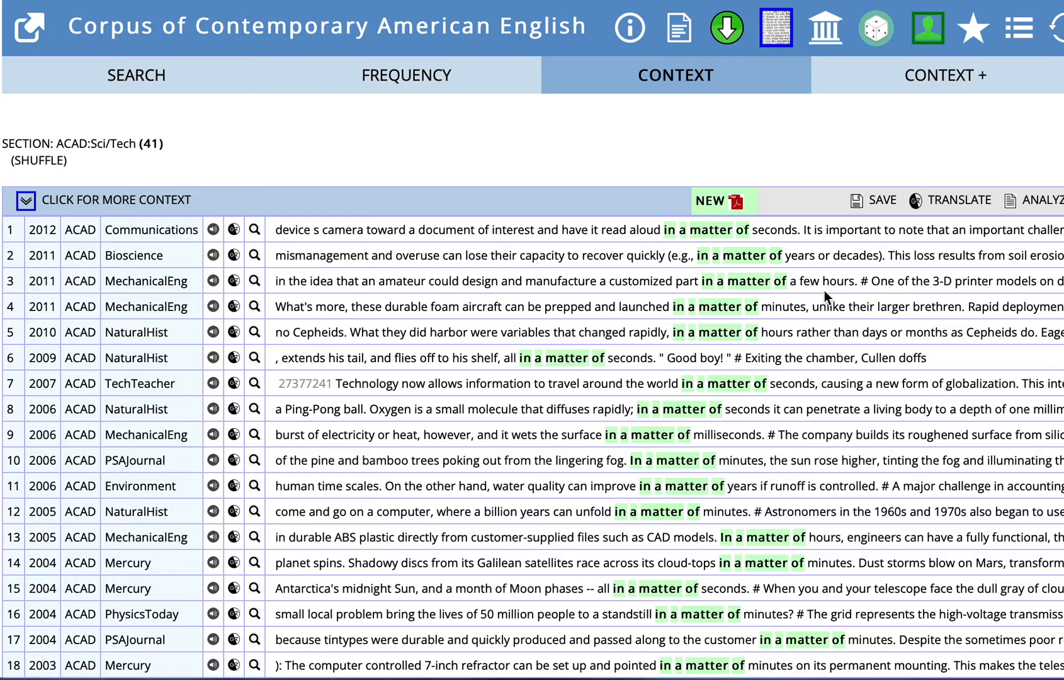
mouse_move(770, 324)
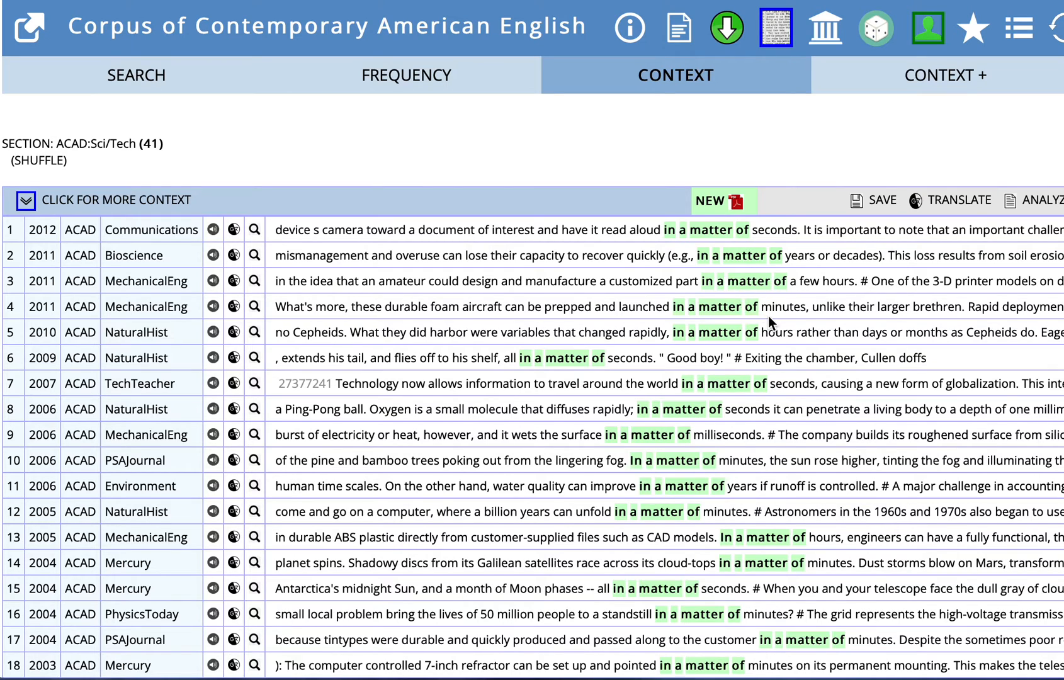
mouse_move(751, 363)
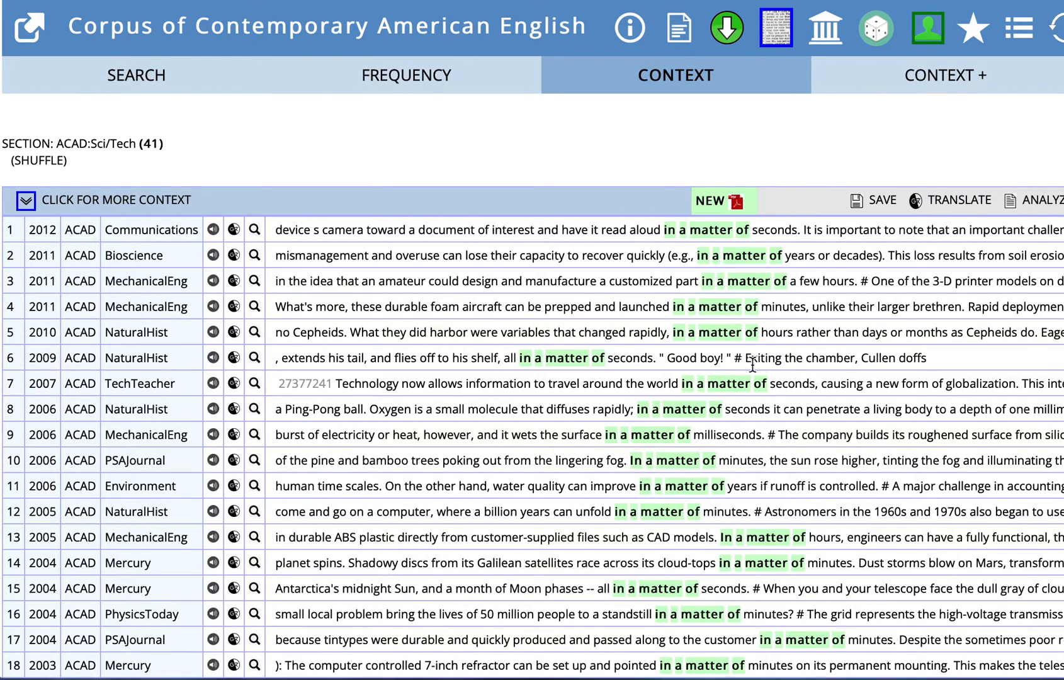
mouse_move(737, 439)
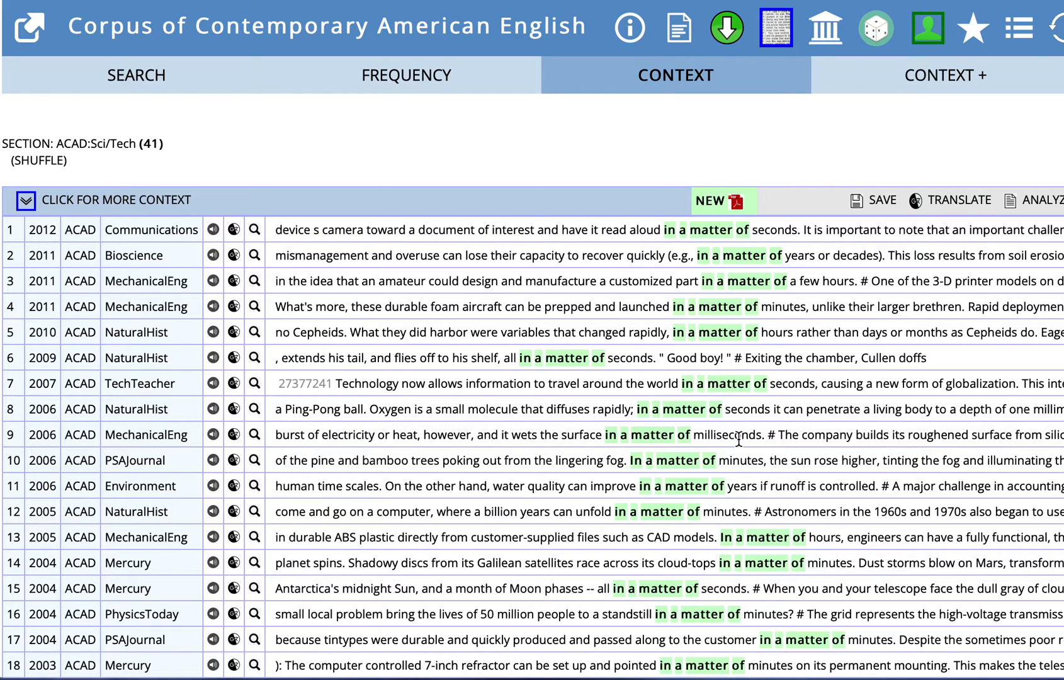
mouse_move(815, 536)
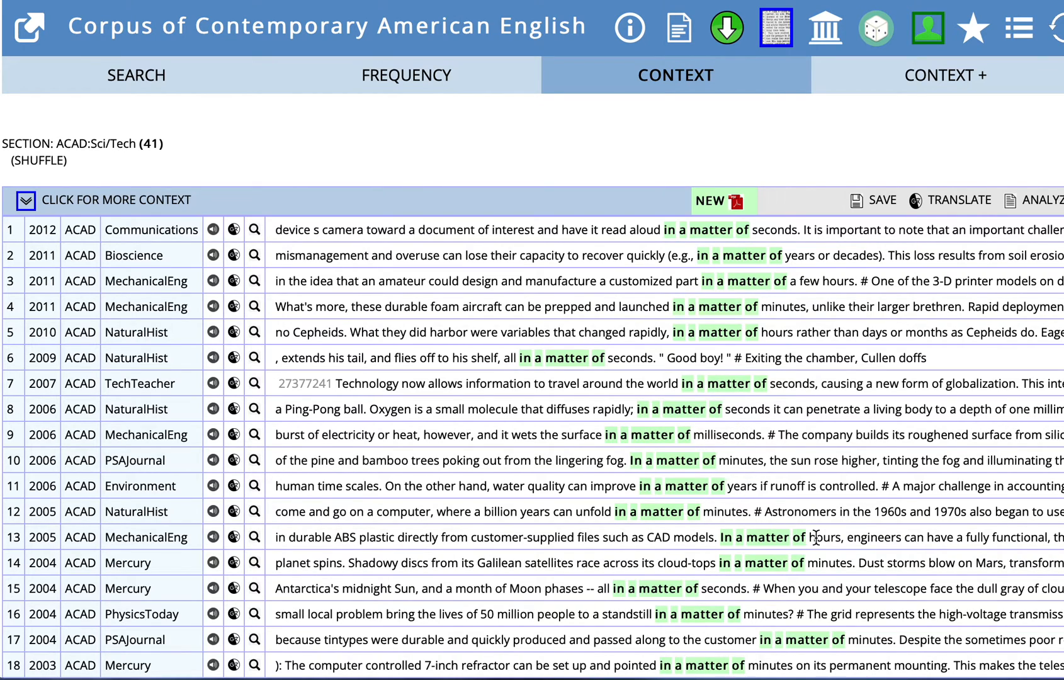
mouse_move(727, 587)
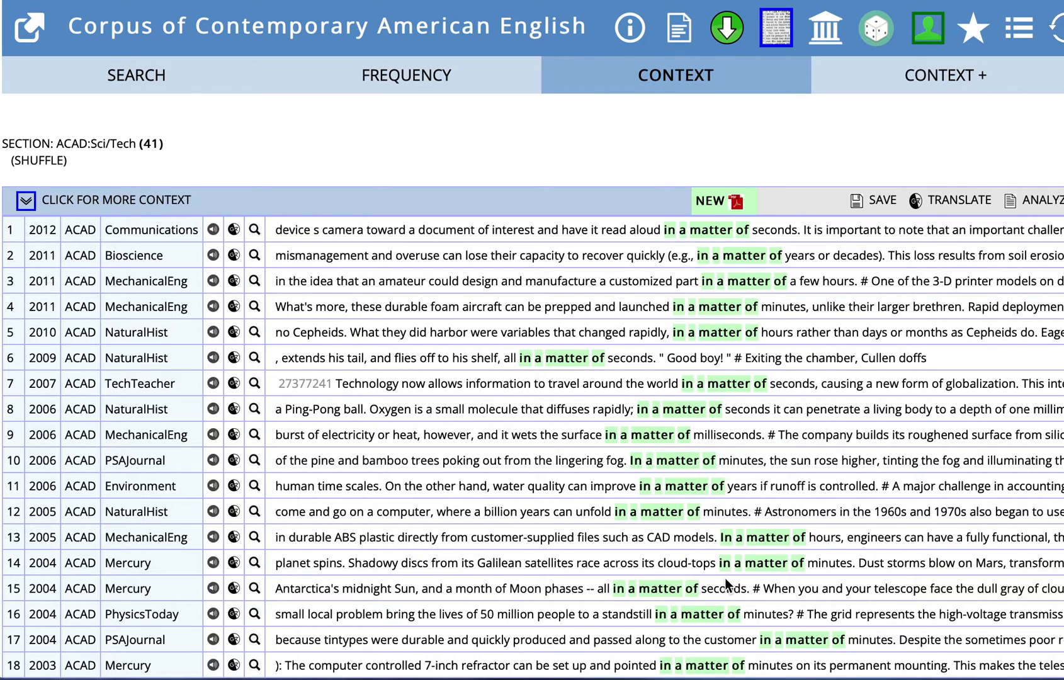
mouse_move(880, 536)
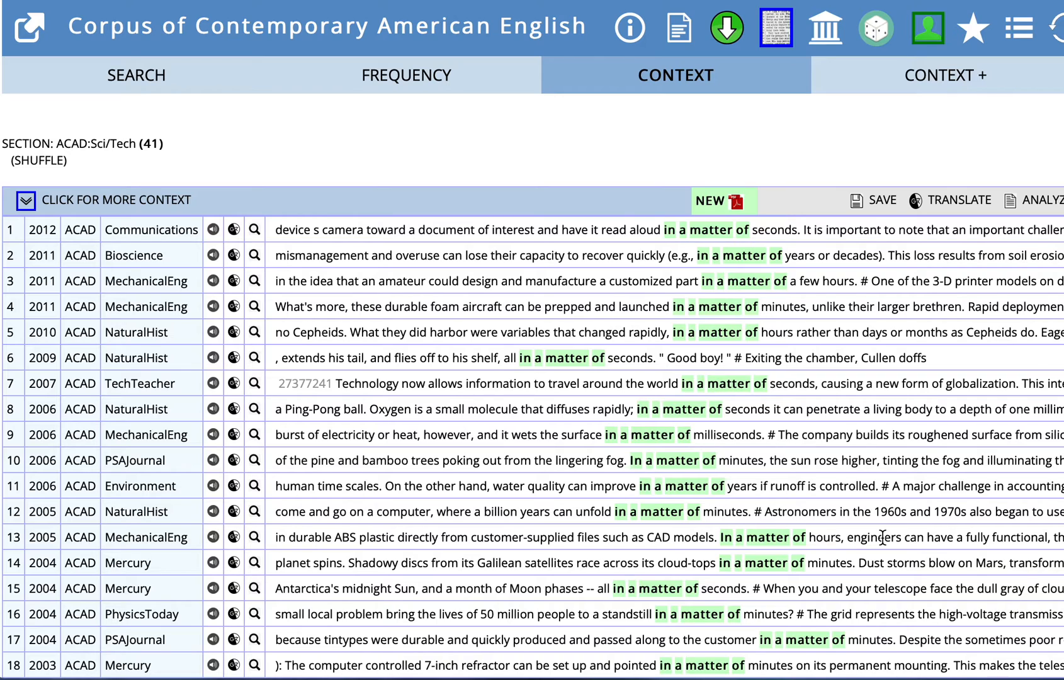
mouse_move(816, 304)
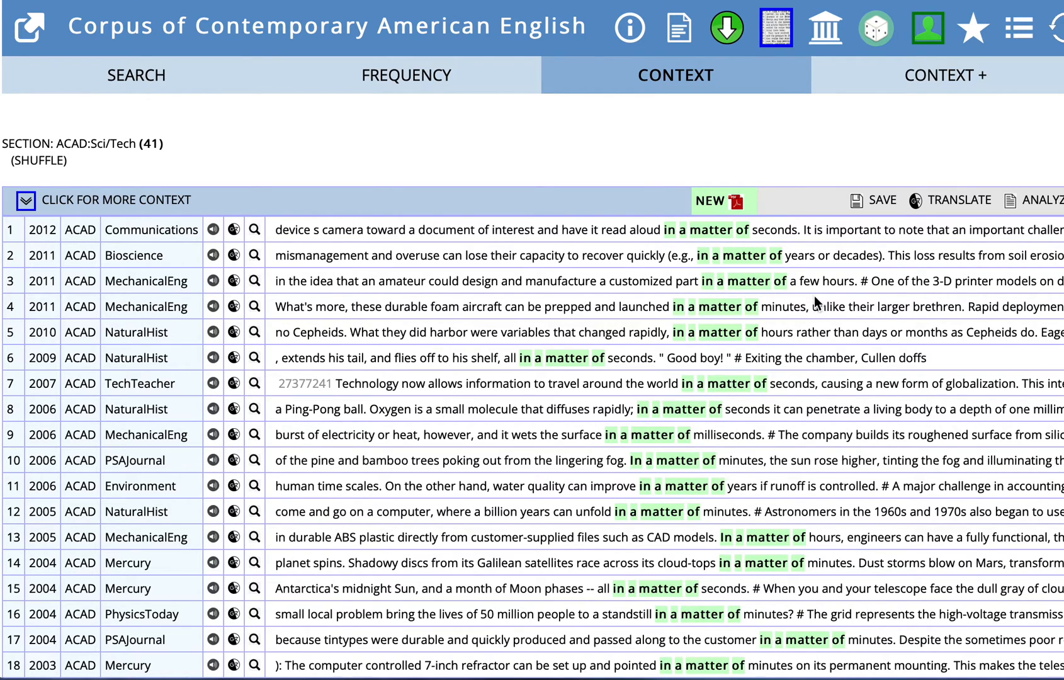
mouse_move(807, 297)
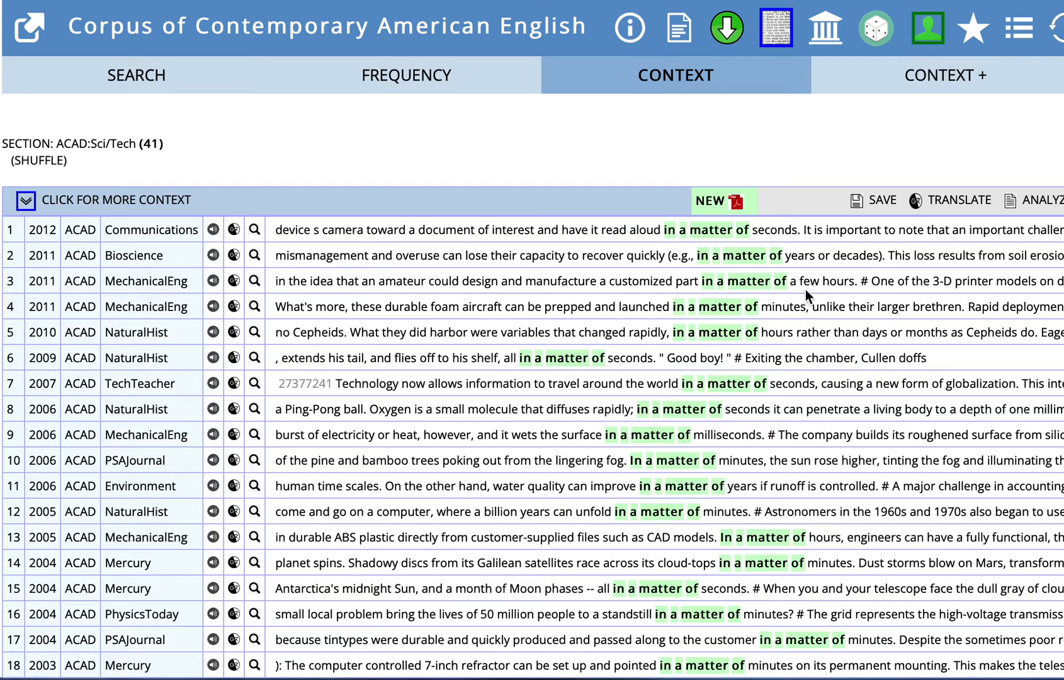
mouse_move(839, 285)
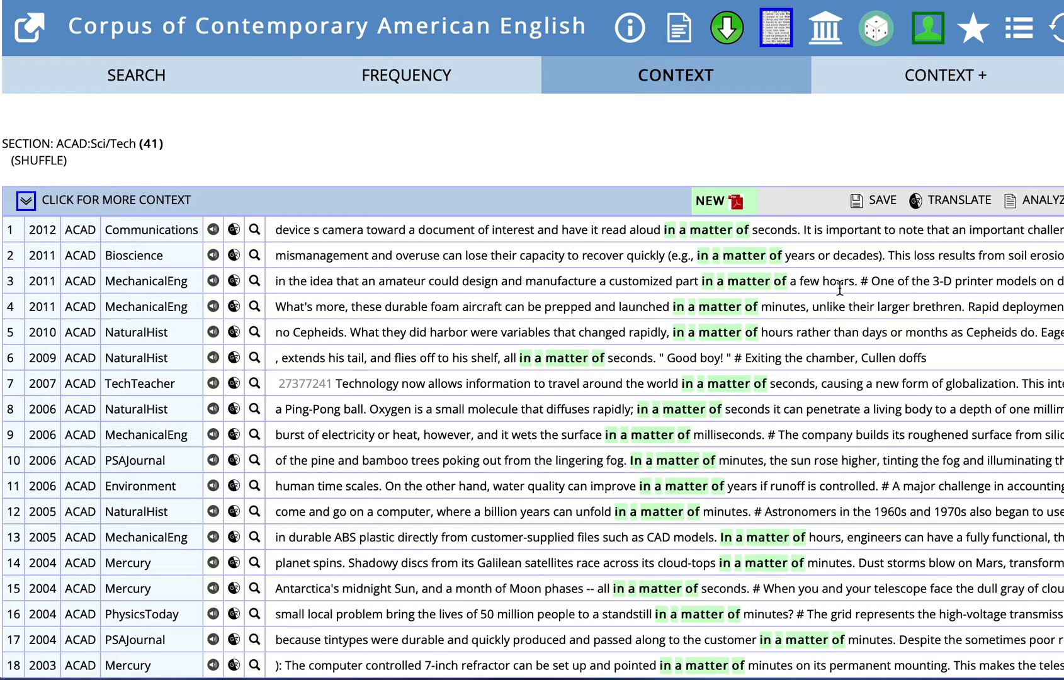
mouse_move(189, 83)
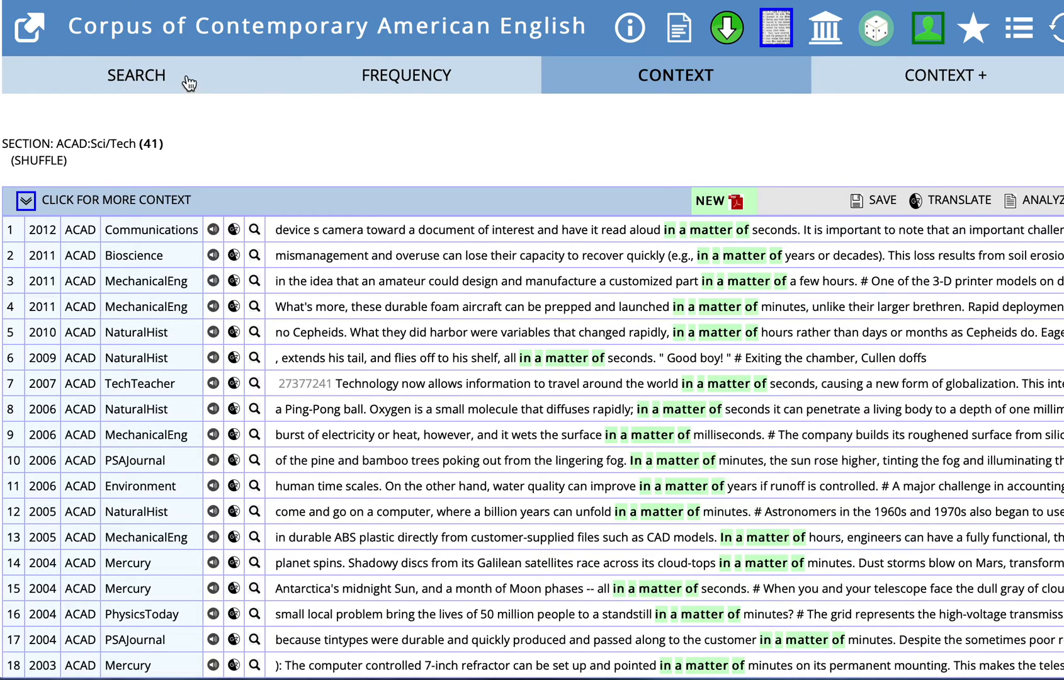
Step: Return to the search form, keeping 'in a matter of' and the ACAD:Sci/Tech section
click(136, 75)
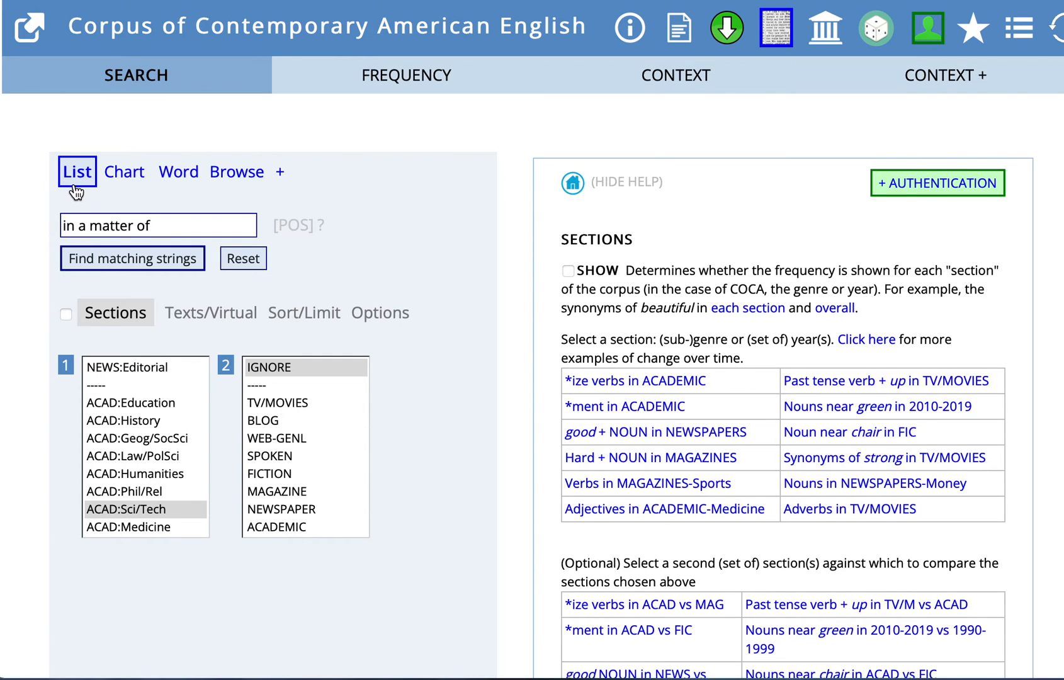
mouse_move(177, 230)
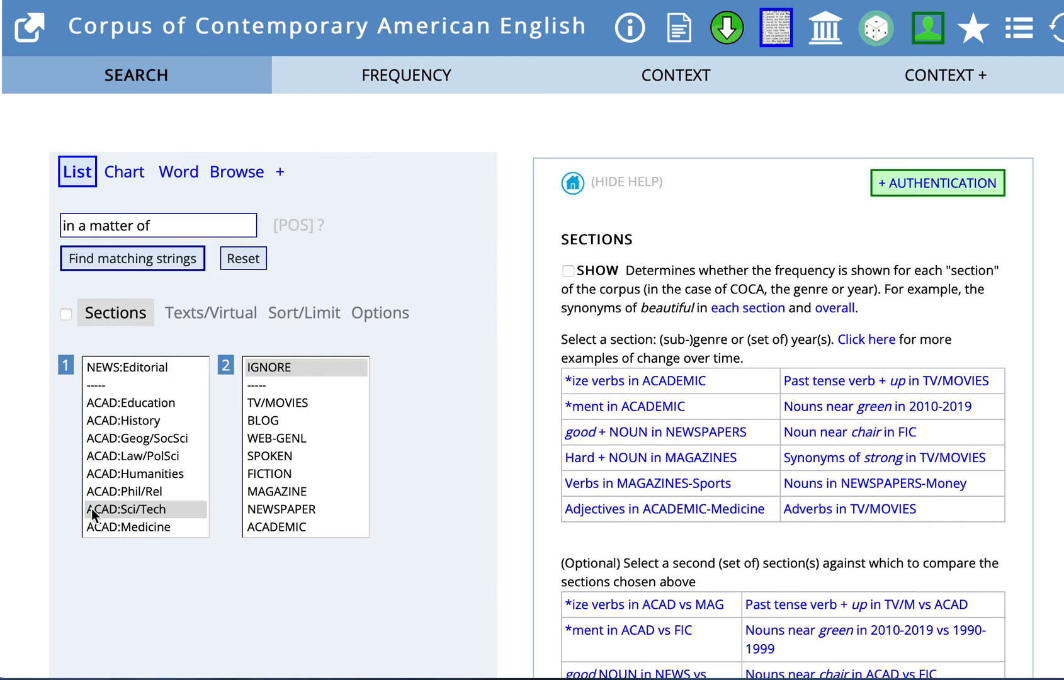
mouse_move(228, 574)
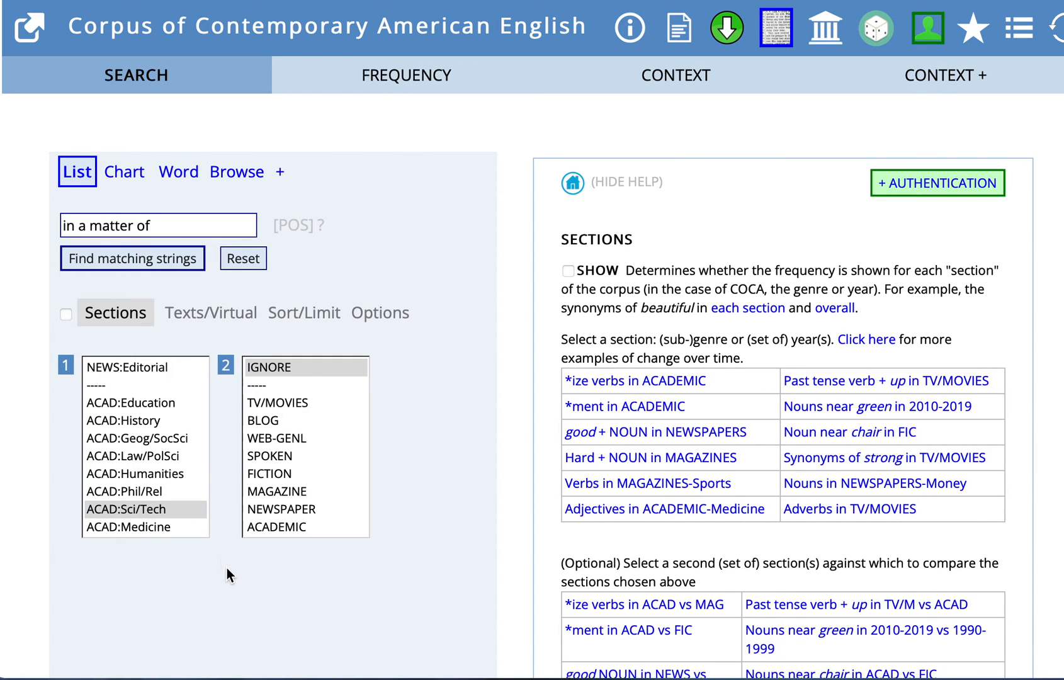